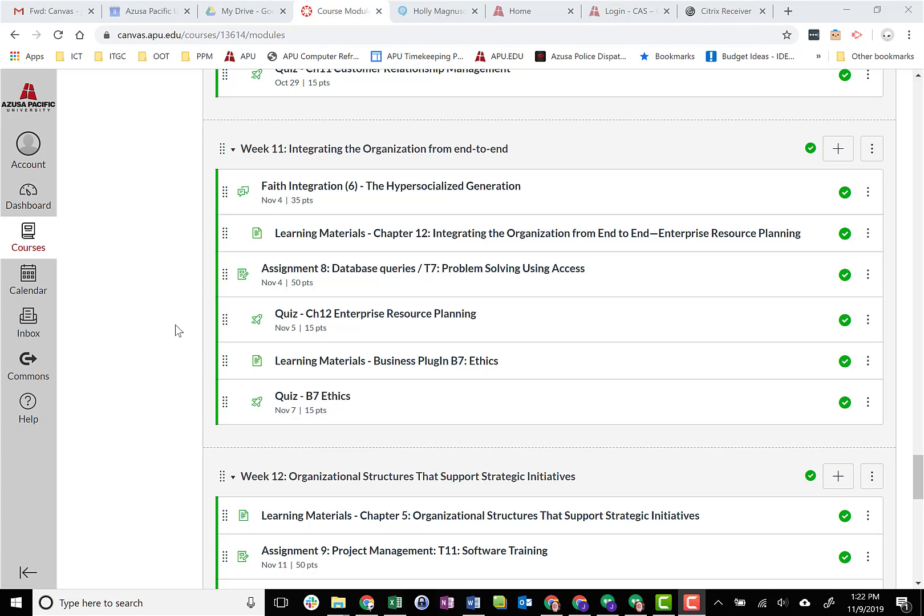
mouse_move(368, 272)
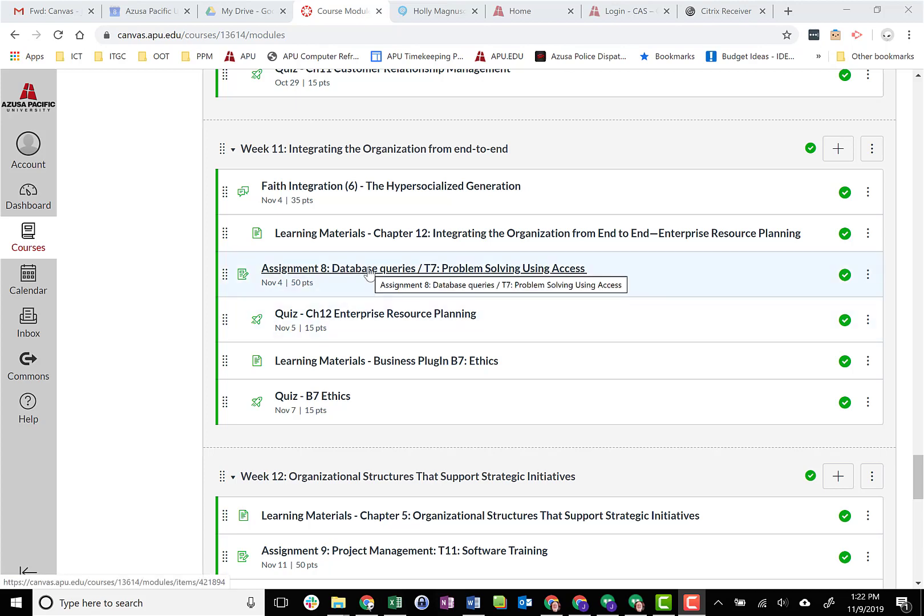
mouse_move(353, 277)
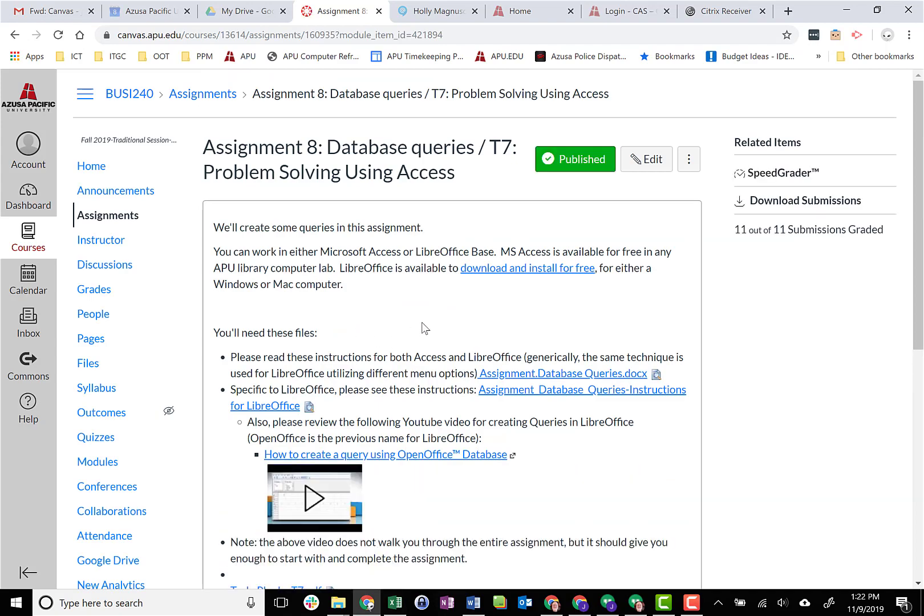
scroll(down, 3)
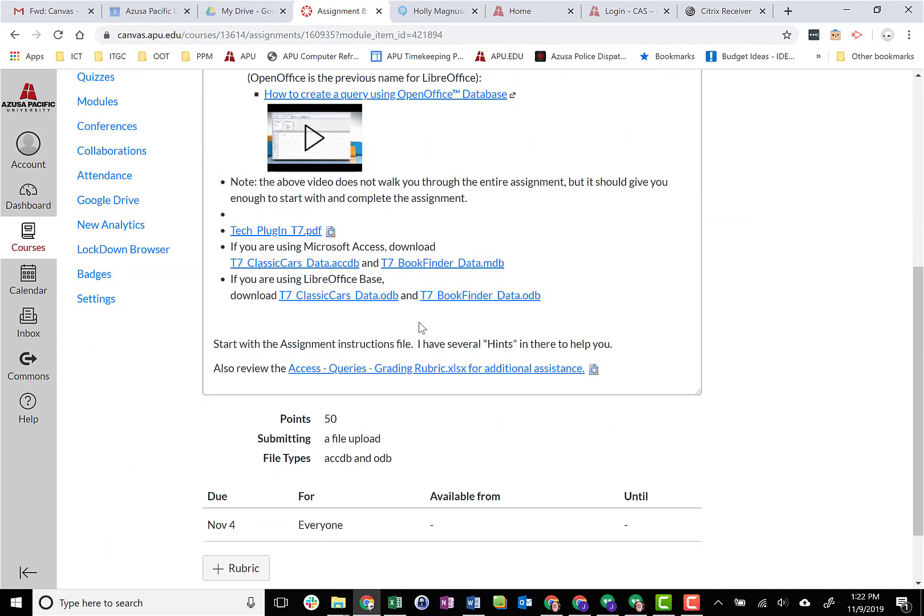
scroll(up, 3)
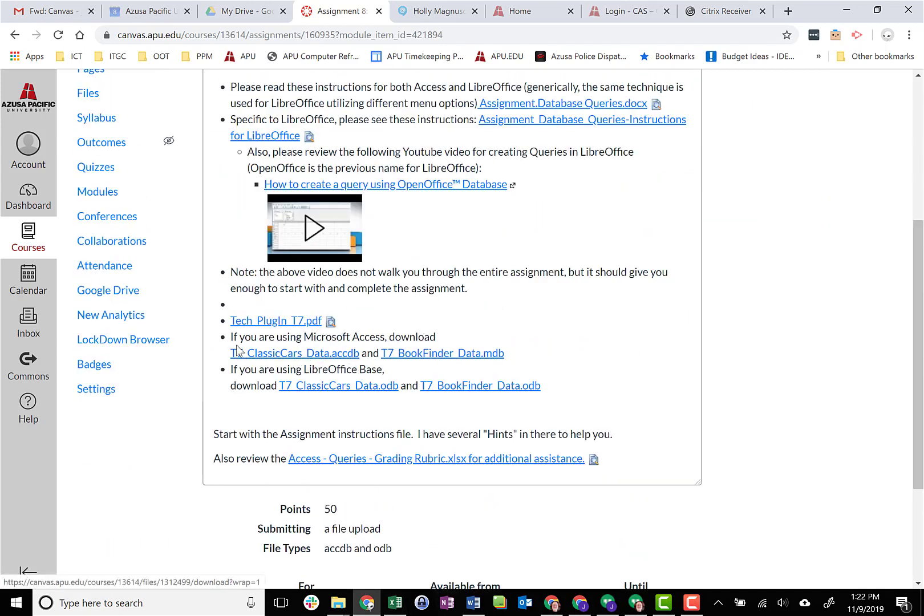
mouse_move(529, 341)
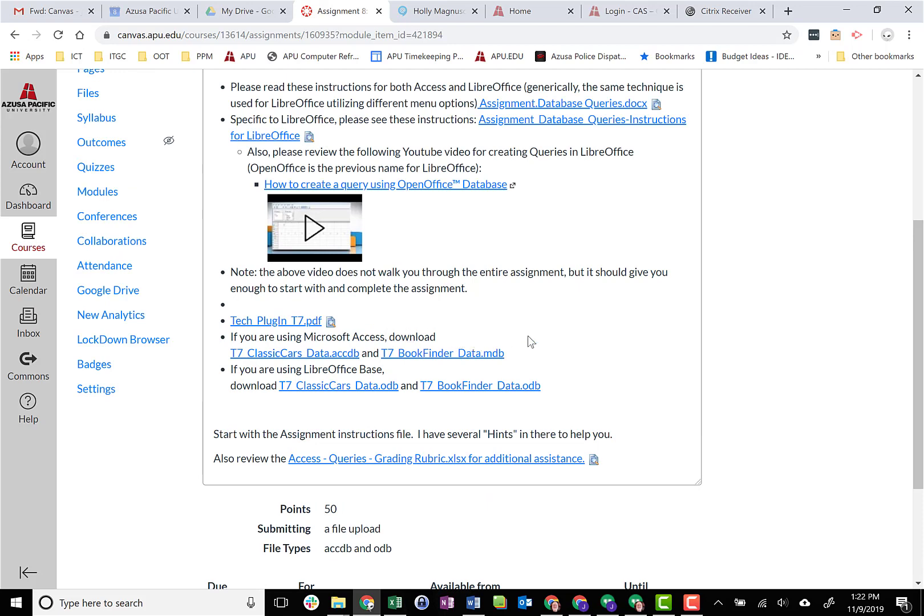
mouse_move(294, 354)
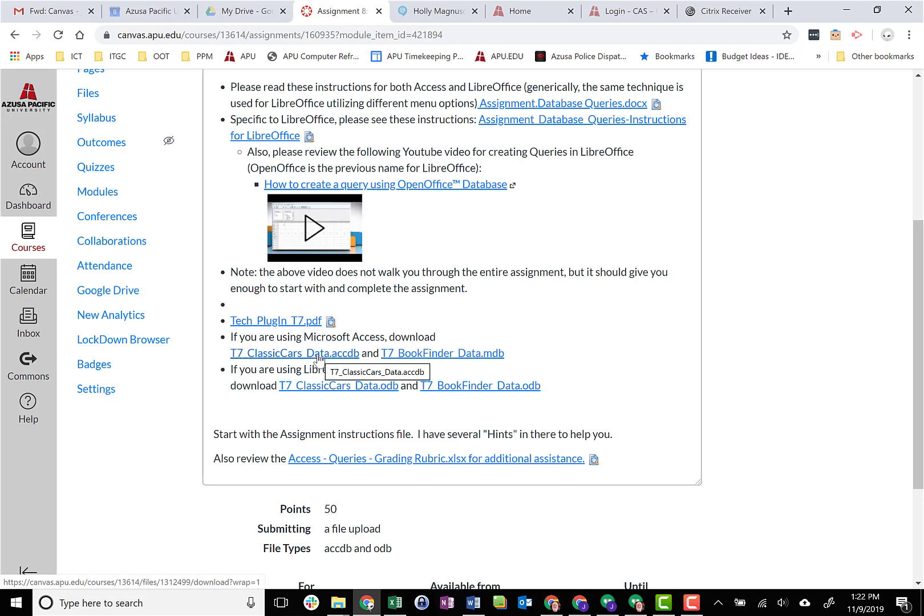
mouse_move(252, 362)
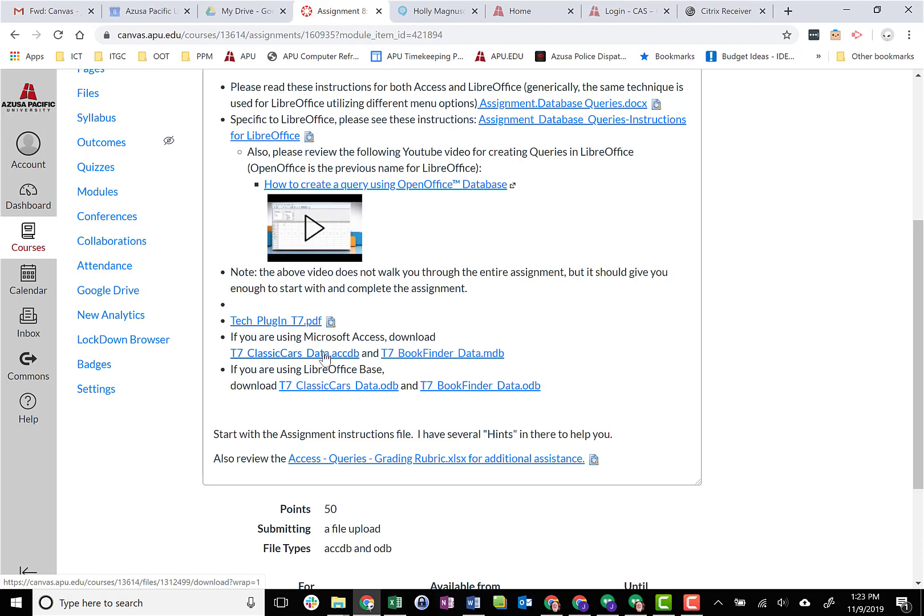
mouse_move(347, 363)
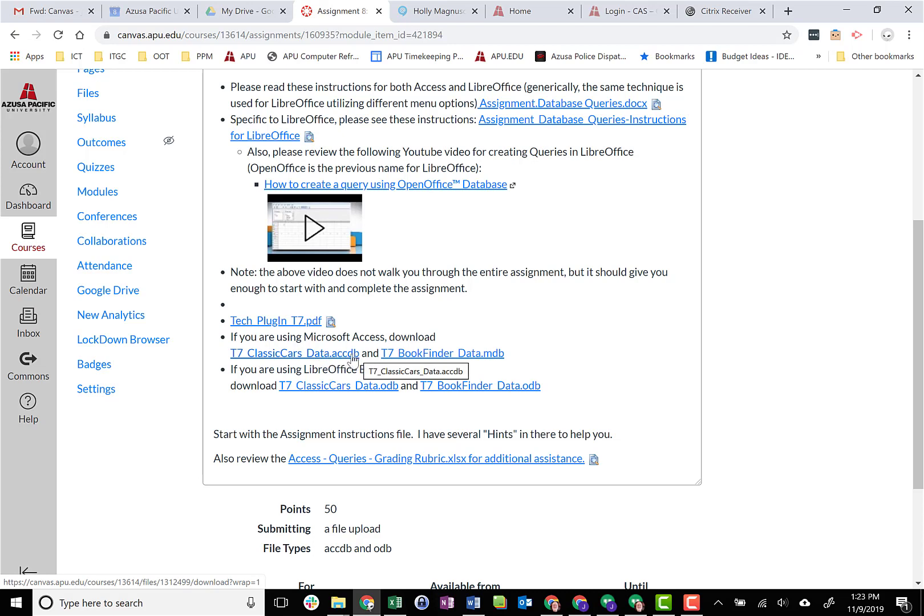
mouse_move(334, 364)
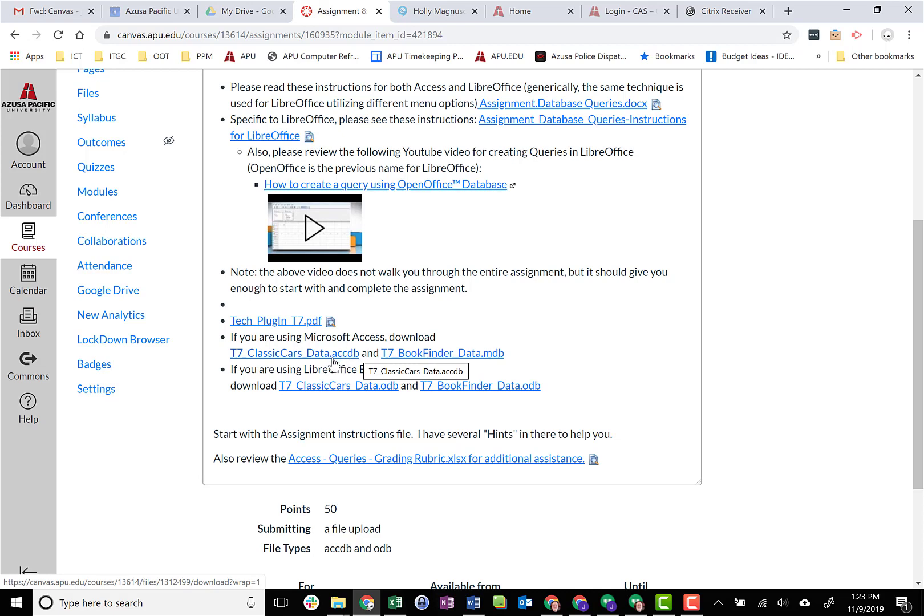
mouse_move(272, 522)
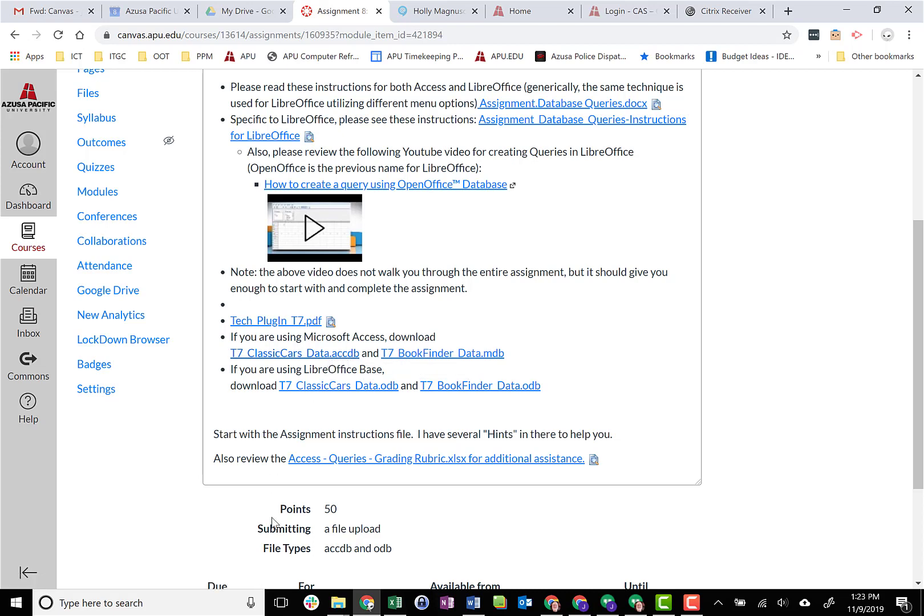
Download T7_ClassicCars_Data.accdb and T7_BookFinder_Data.mdb from the Canvas assignment page
click(294, 354)
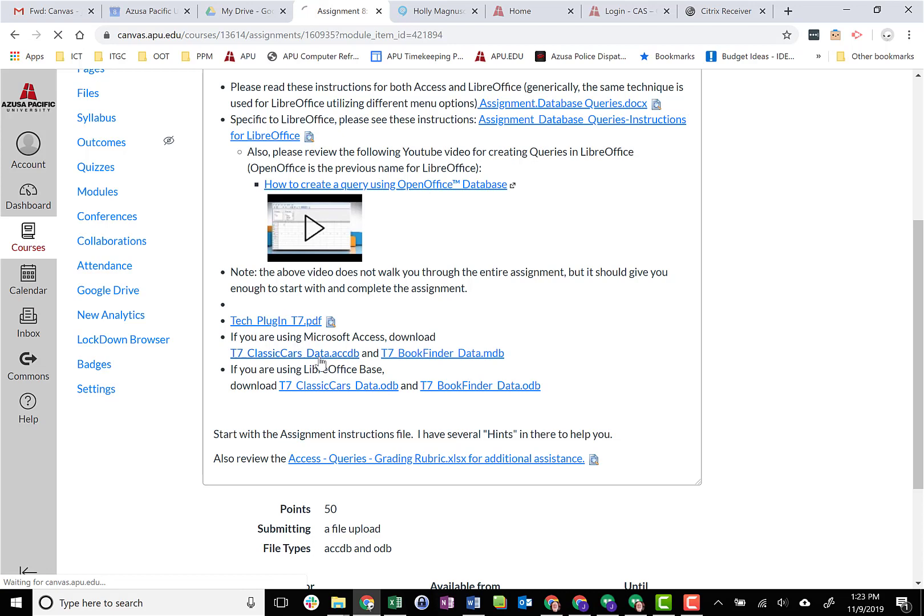
click(294, 353)
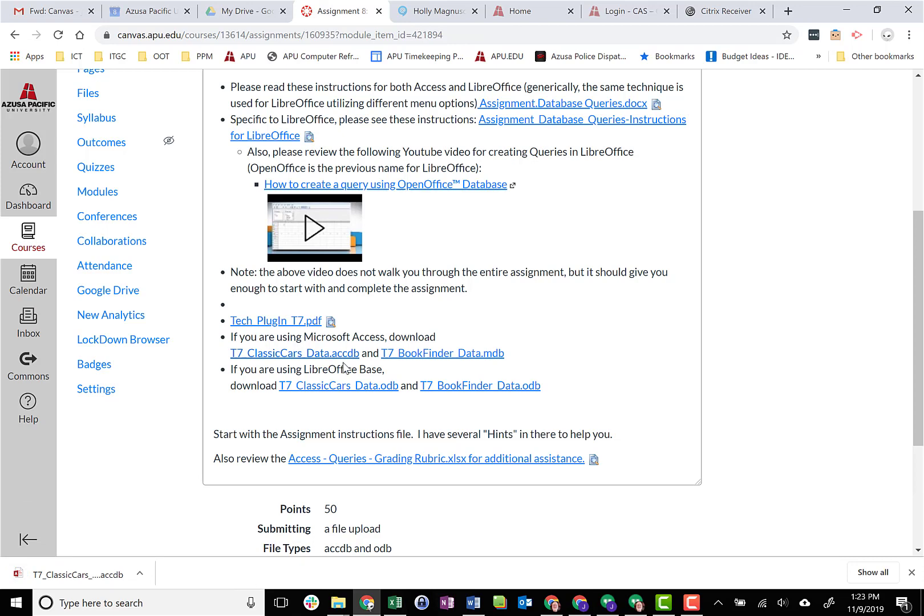
mouse_move(342, 353)
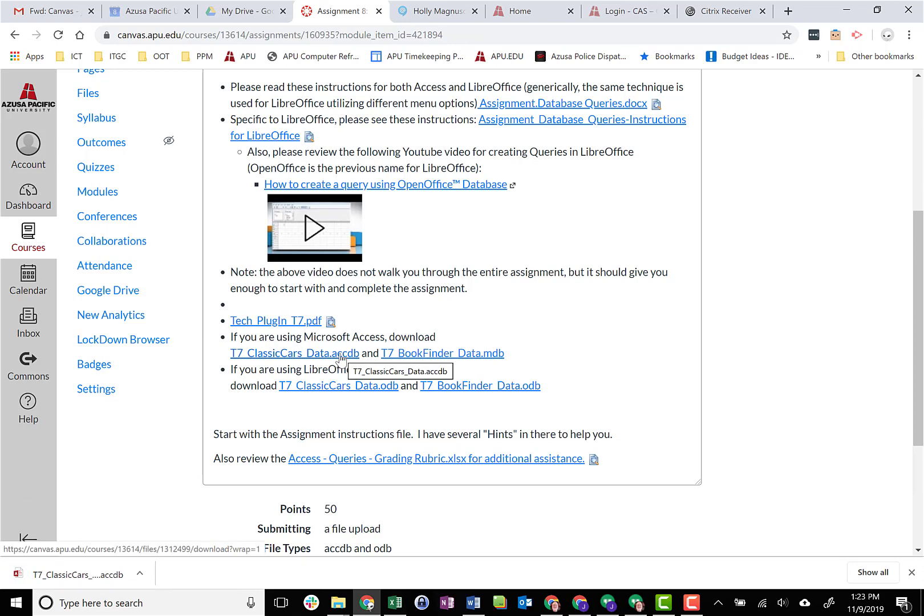
mouse_move(340, 363)
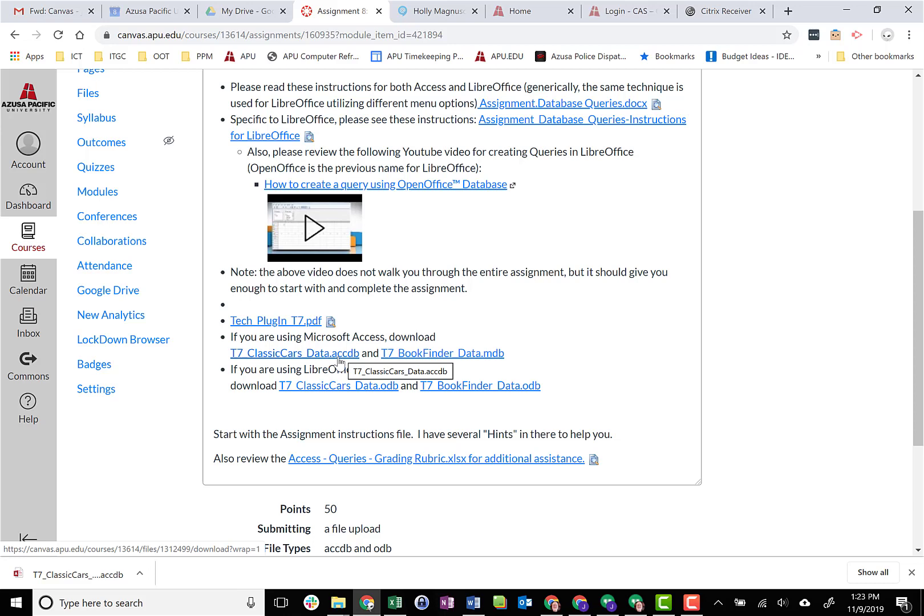
mouse_move(369, 355)
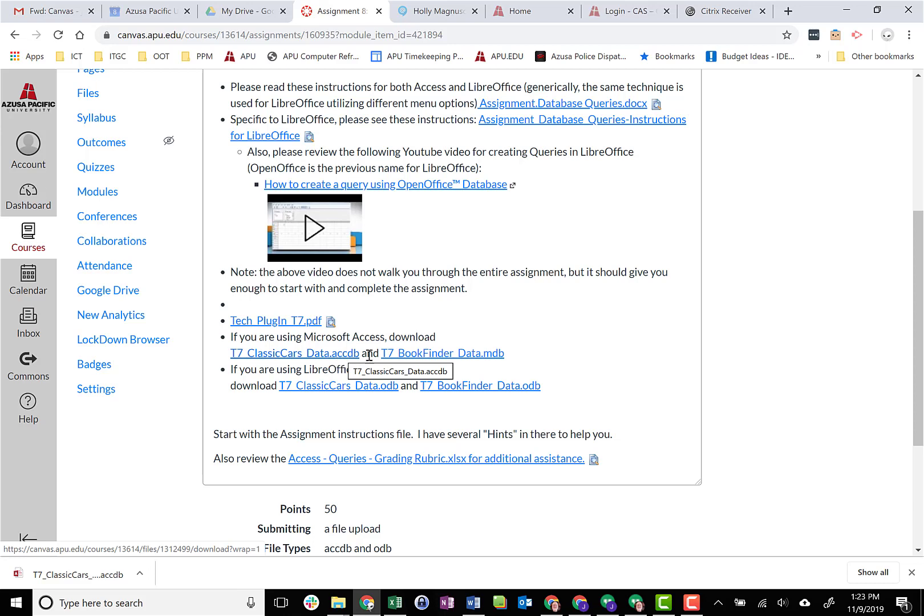
mouse_move(441, 353)
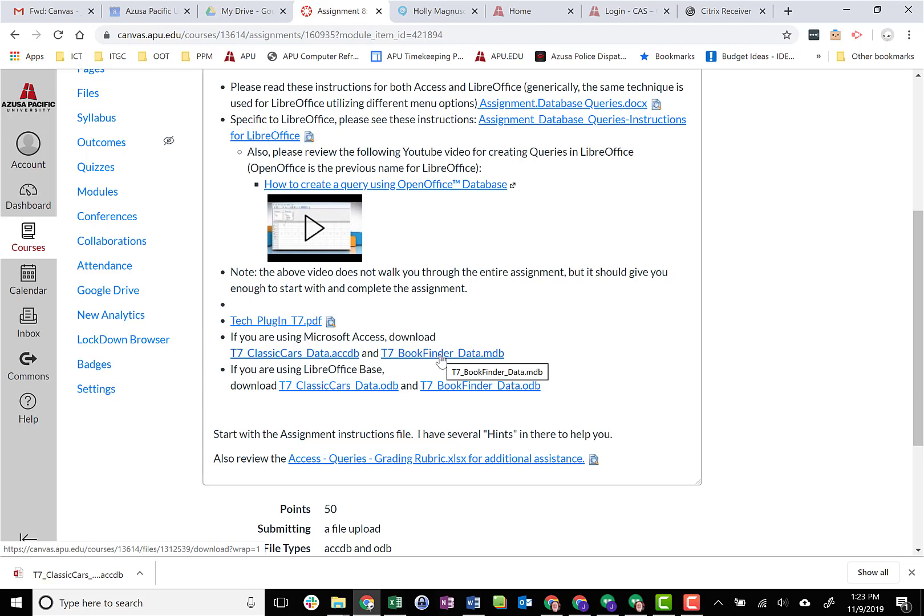
click(442, 354)
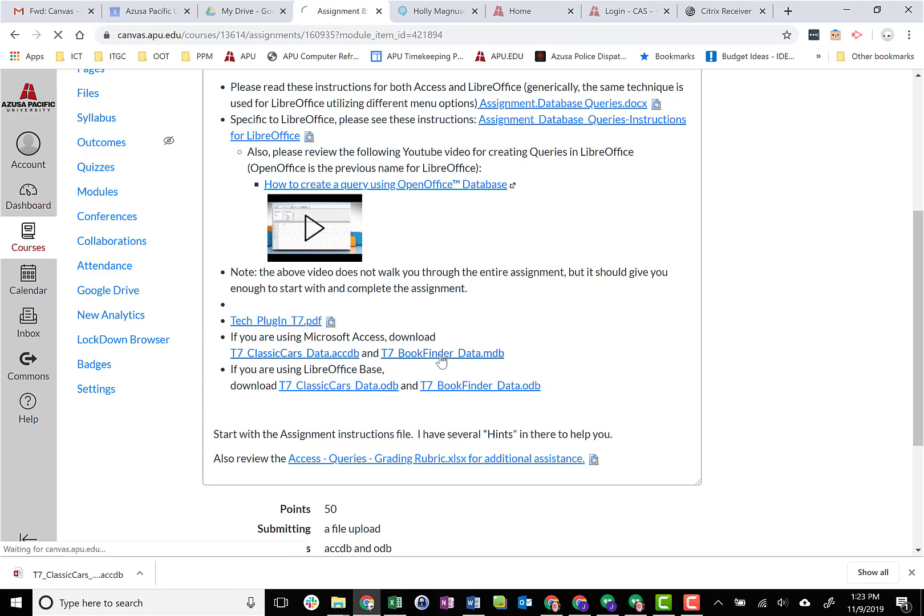
click(442, 354)
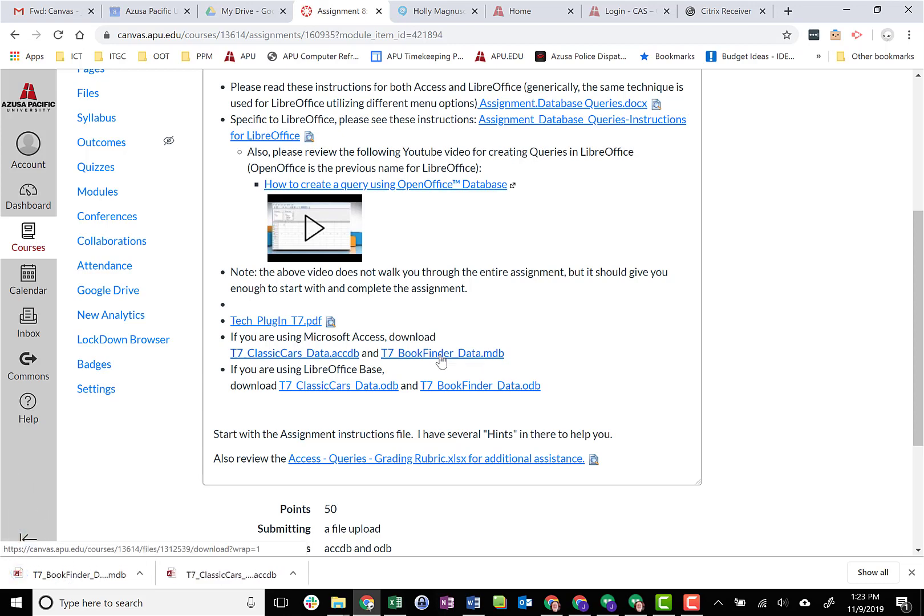
mouse_move(433, 362)
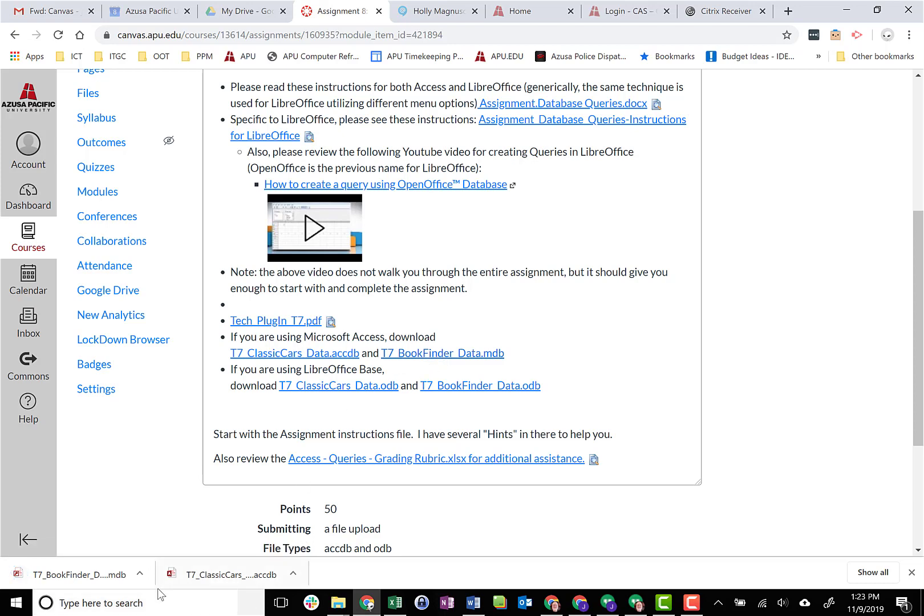
mouse_move(107, 583)
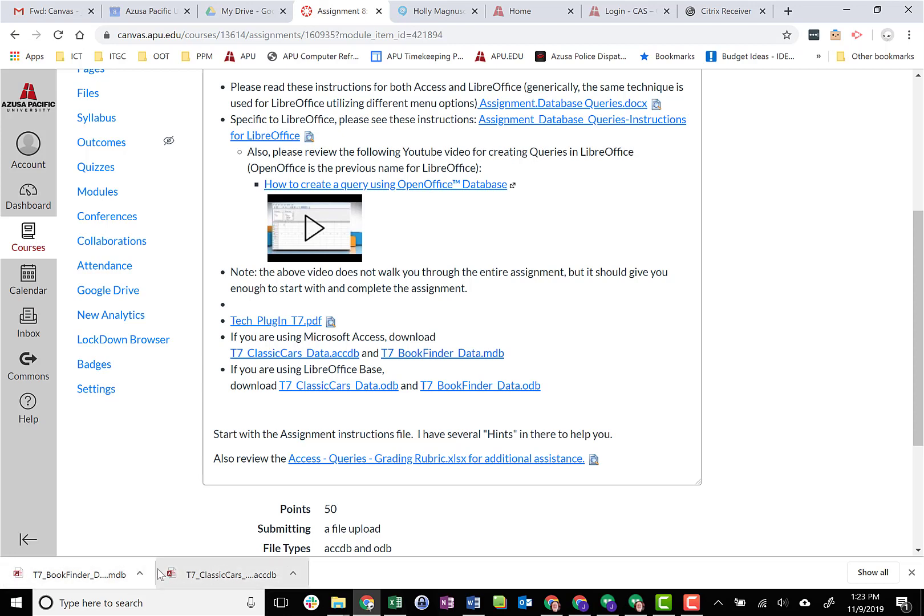
mouse_move(208, 577)
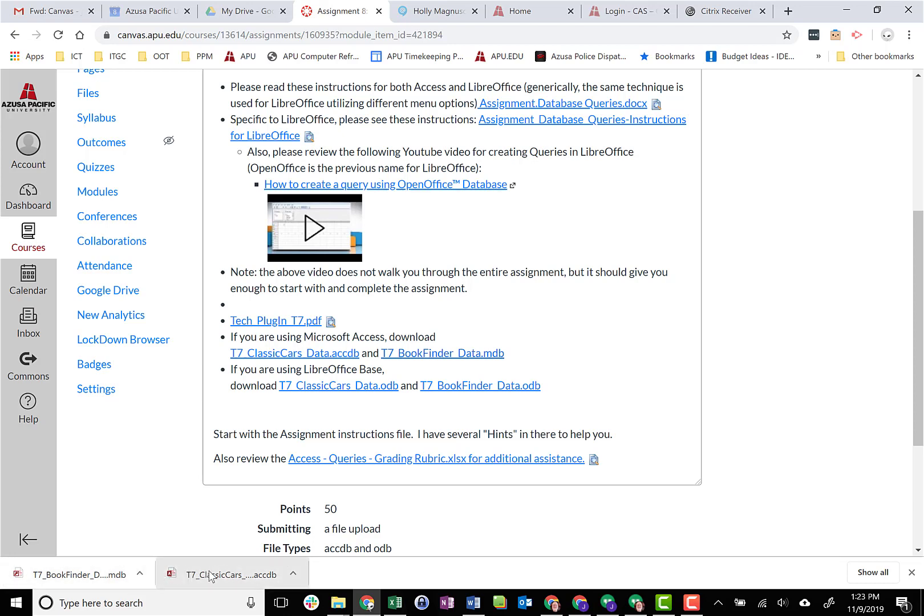
mouse_move(203, 576)
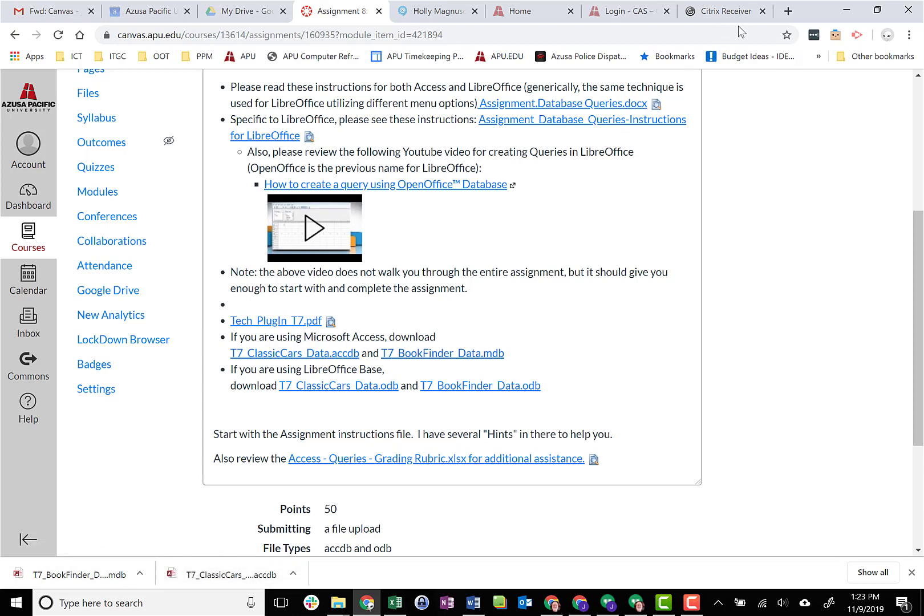
mouse_move(723, 12)
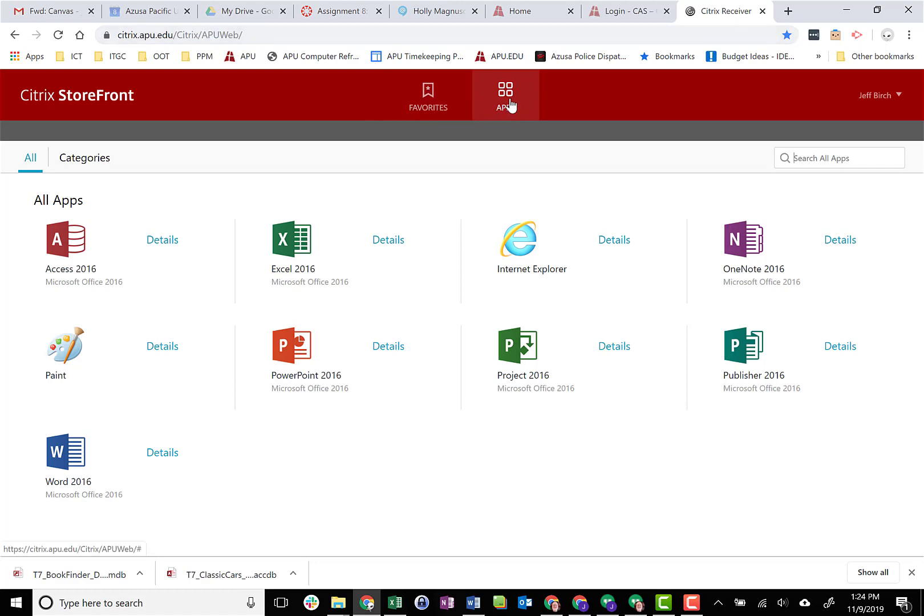
mouse_move(507, 103)
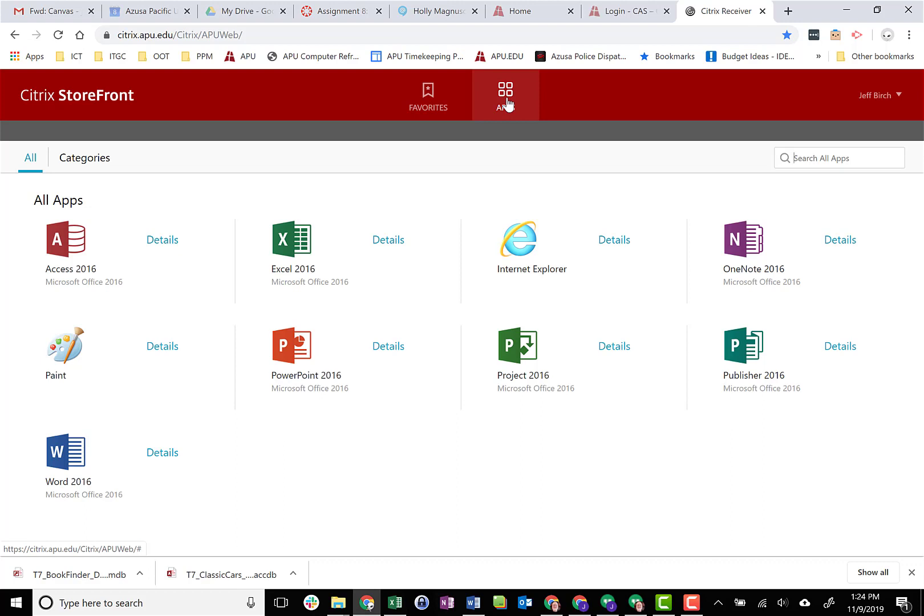
mouse_move(225, 429)
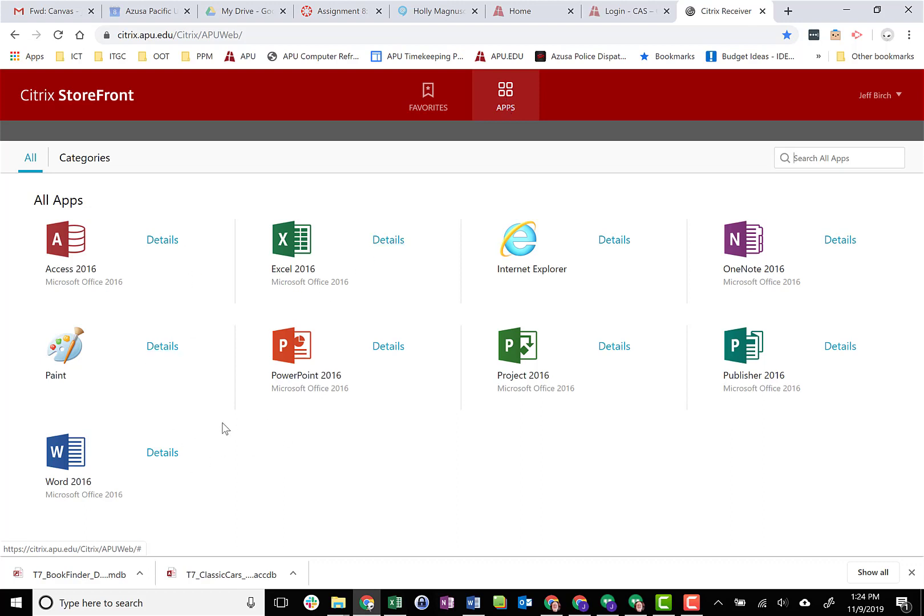
mouse_move(67, 258)
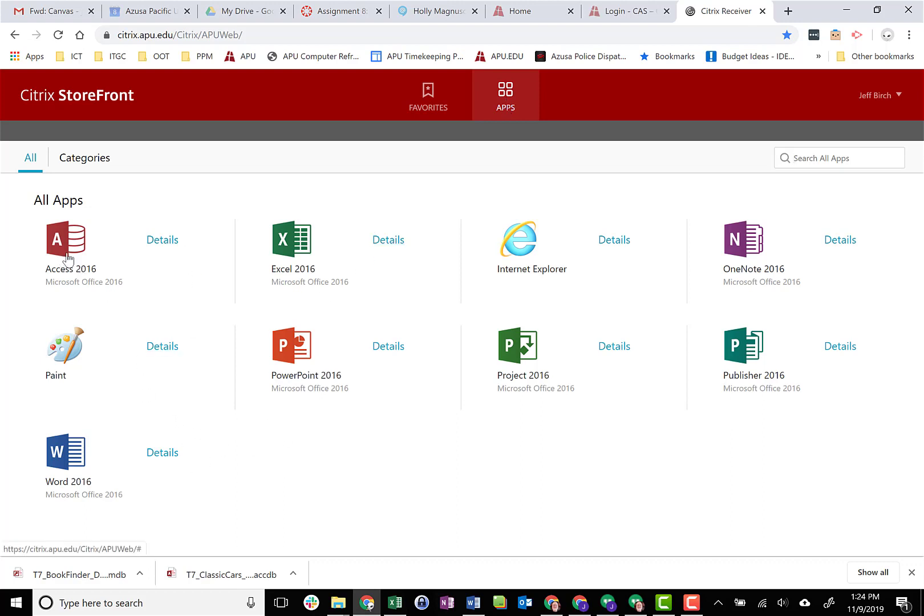
mouse_move(75, 253)
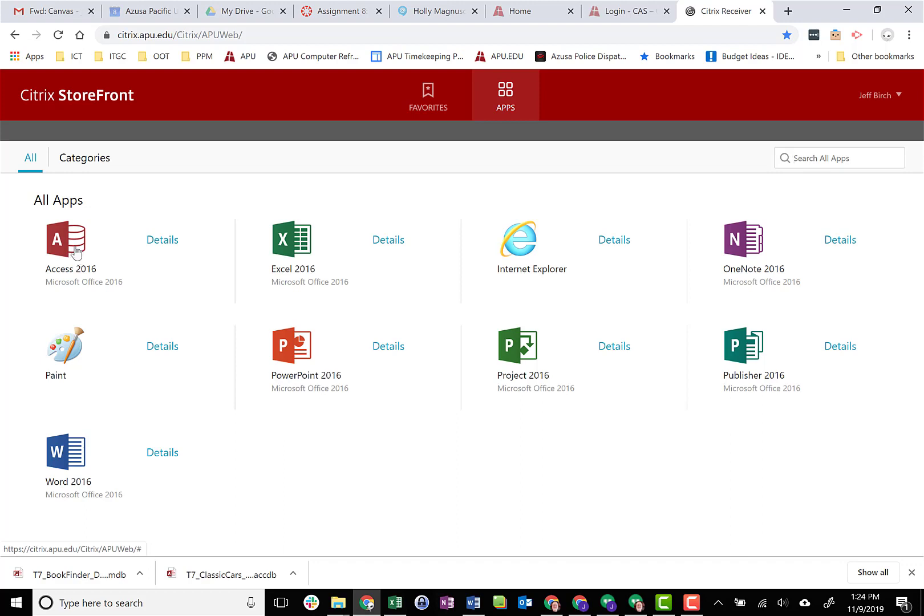
Launch Access 2016 from the StoreFront catalogue and allow the Citrix Workspace launcher to start it
click(66, 240)
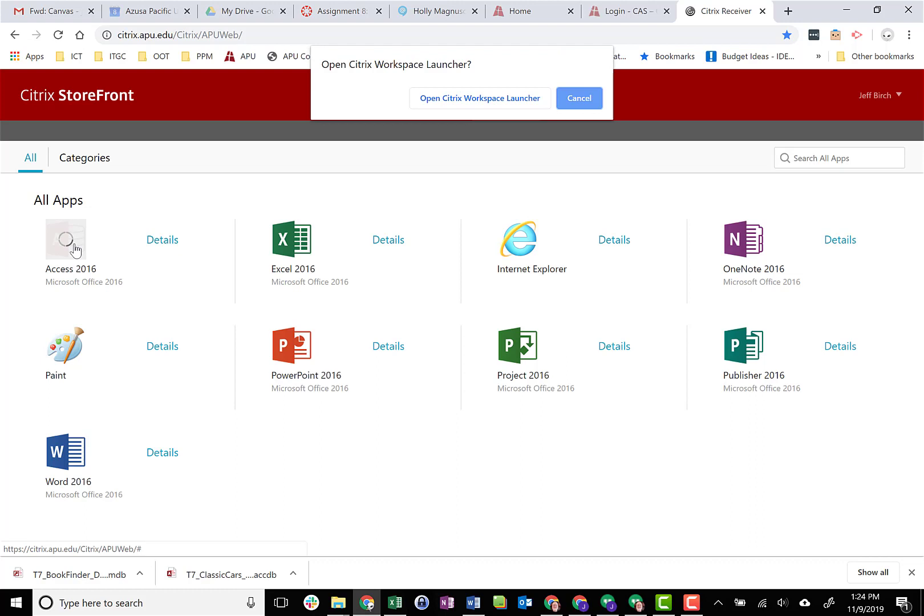
mouse_move(95, 251)
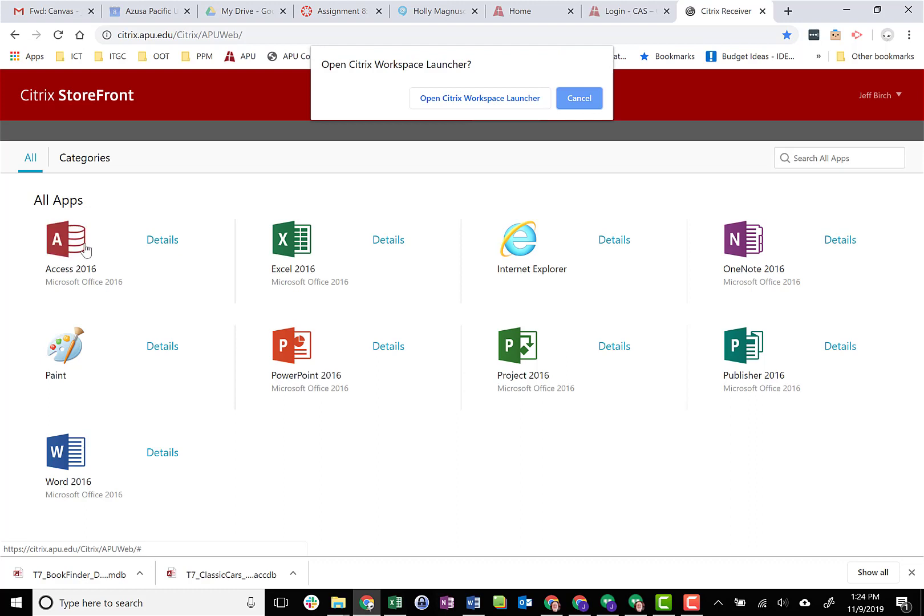
mouse_move(188, 300)
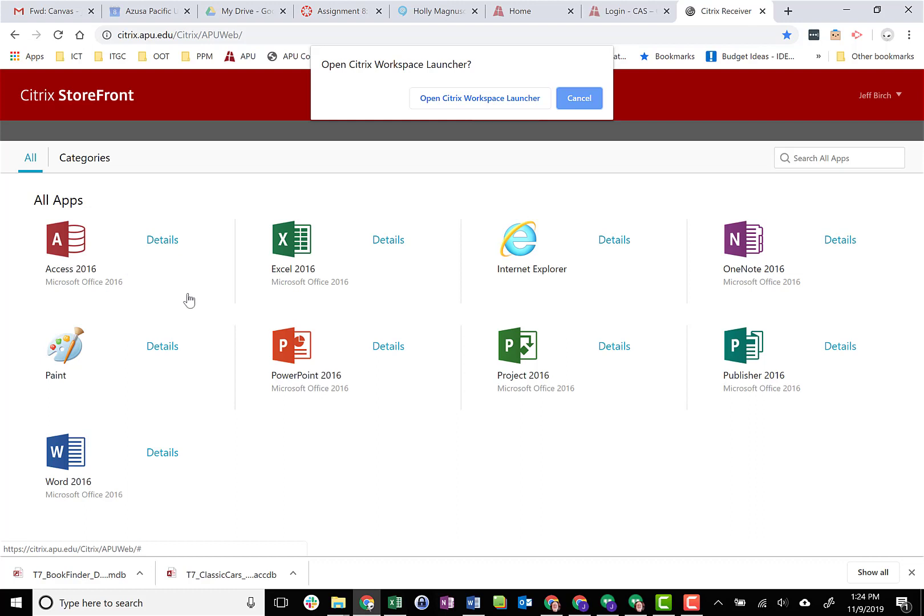
mouse_move(90, 271)
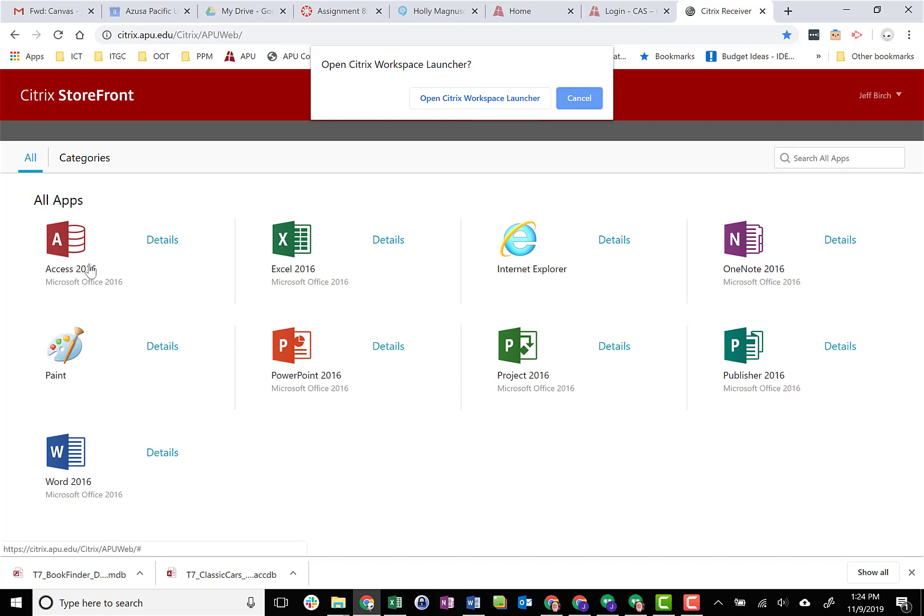
mouse_move(90, 267)
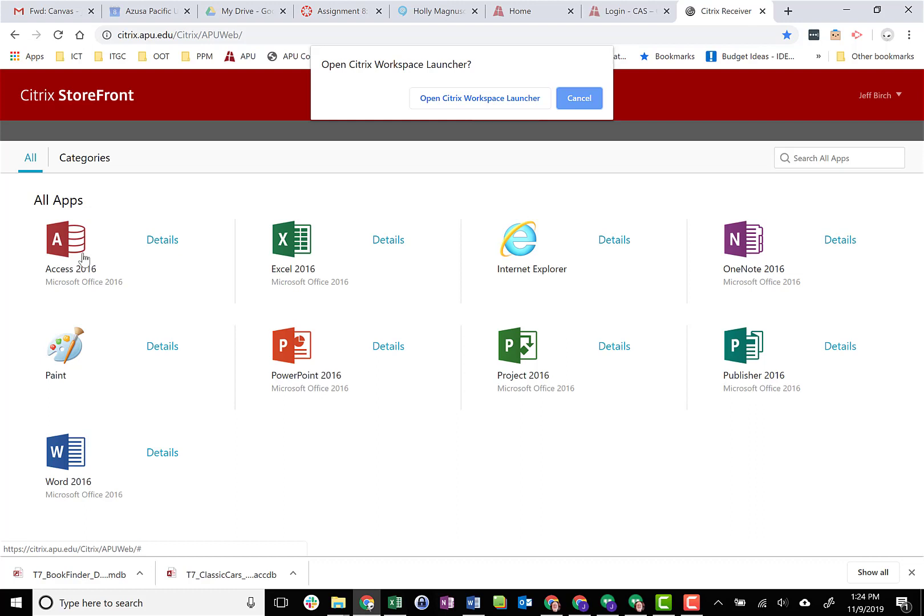
mouse_move(95, 259)
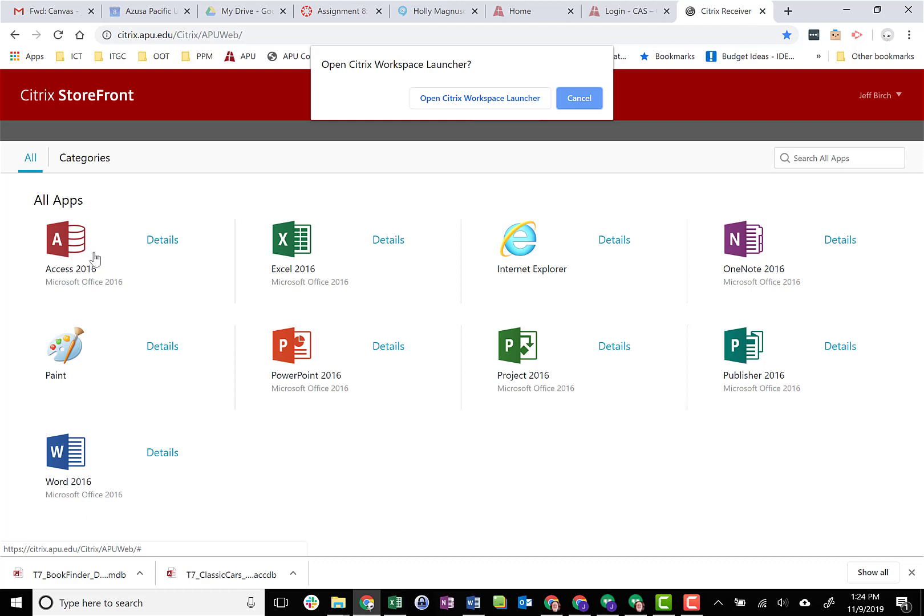
mouse_move(126, 261)
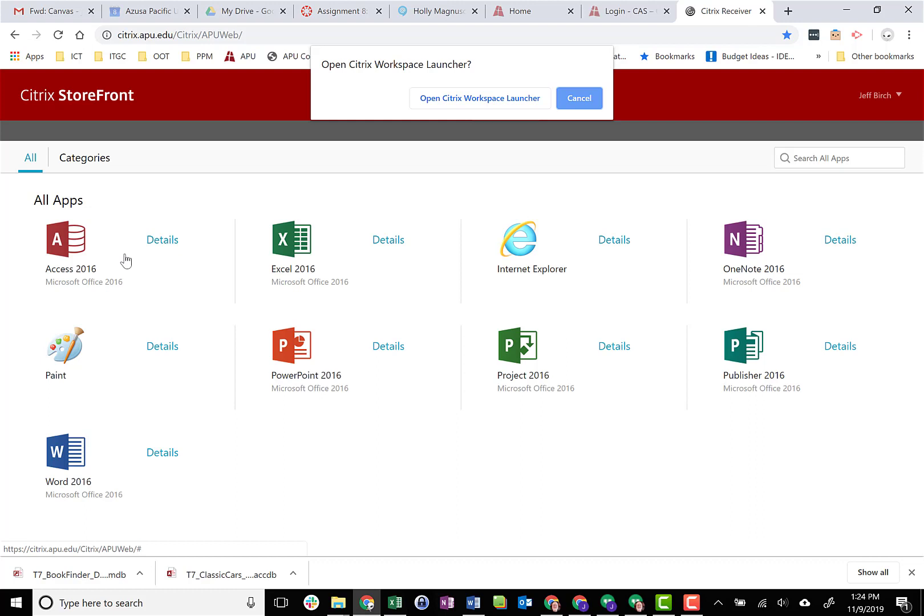
click(578, 98)
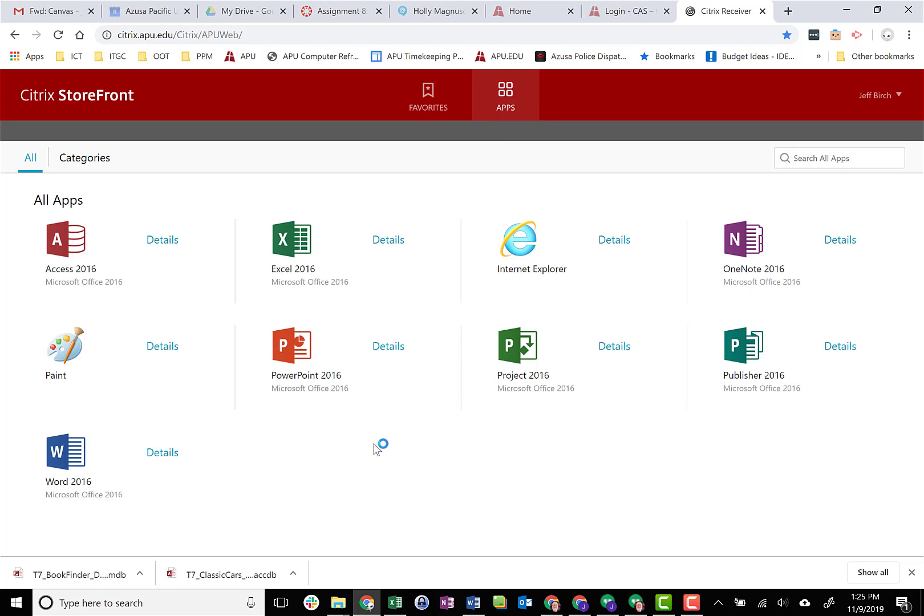
mouse_move(391, 425)
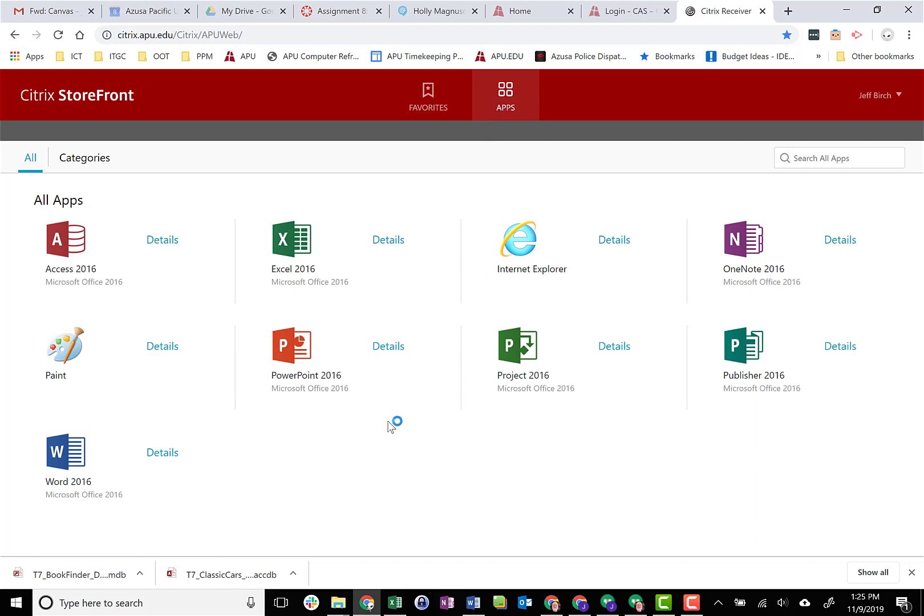
click(65, 238)
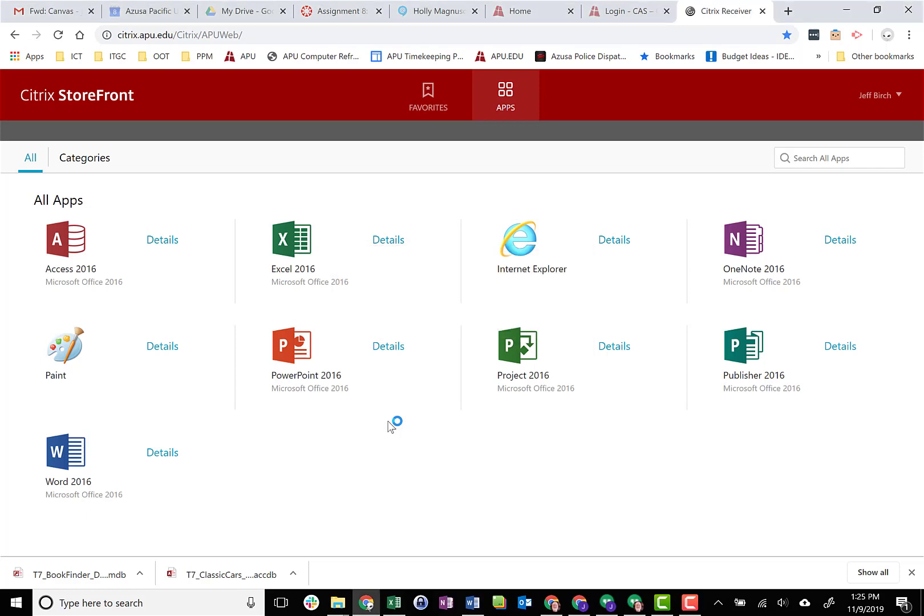
From the Access start screen, go to Open Other Files to reach the Open page
click(65, 239)
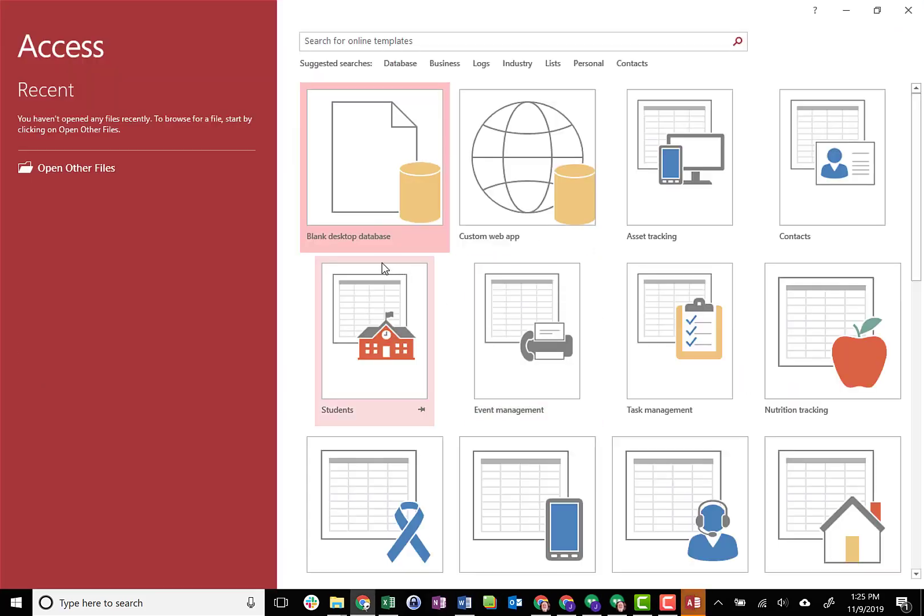
mouse_move(185, 243)
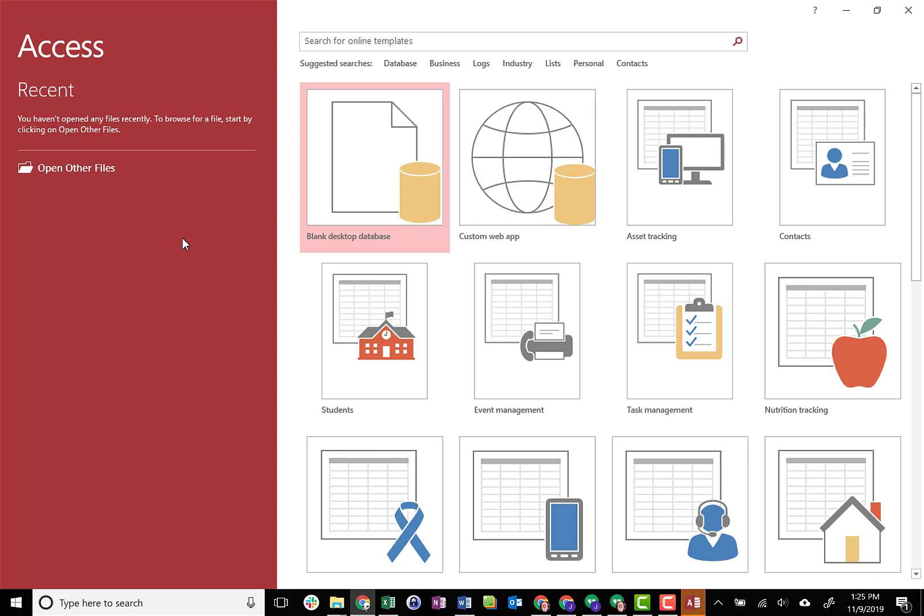
mouse_move(173, 261)
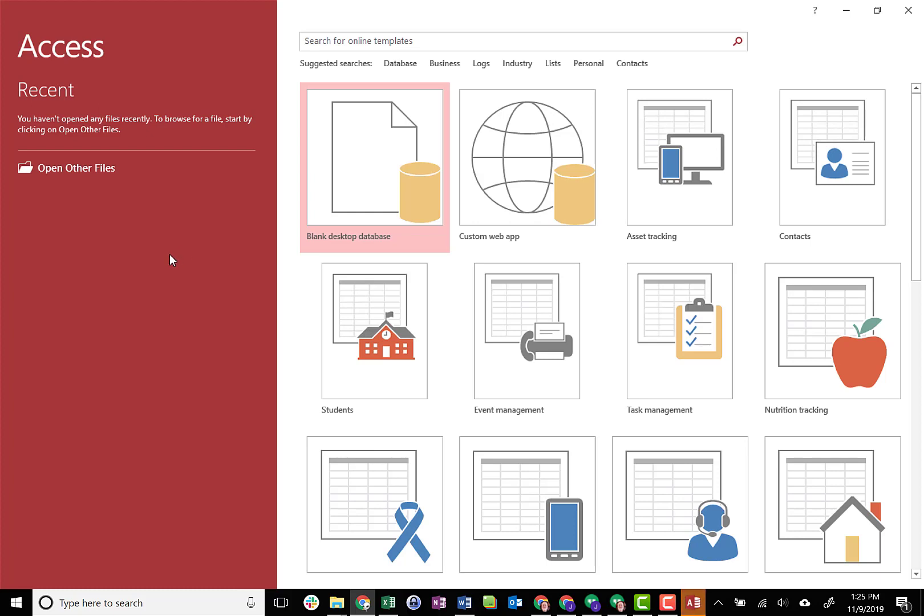
mouse_move(170, 254)
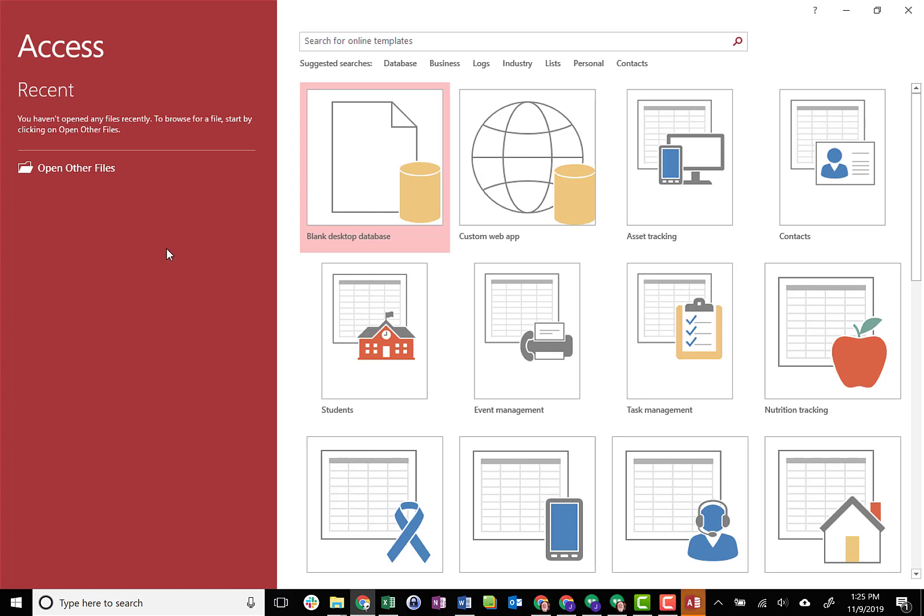
mouse_move(143, 237)
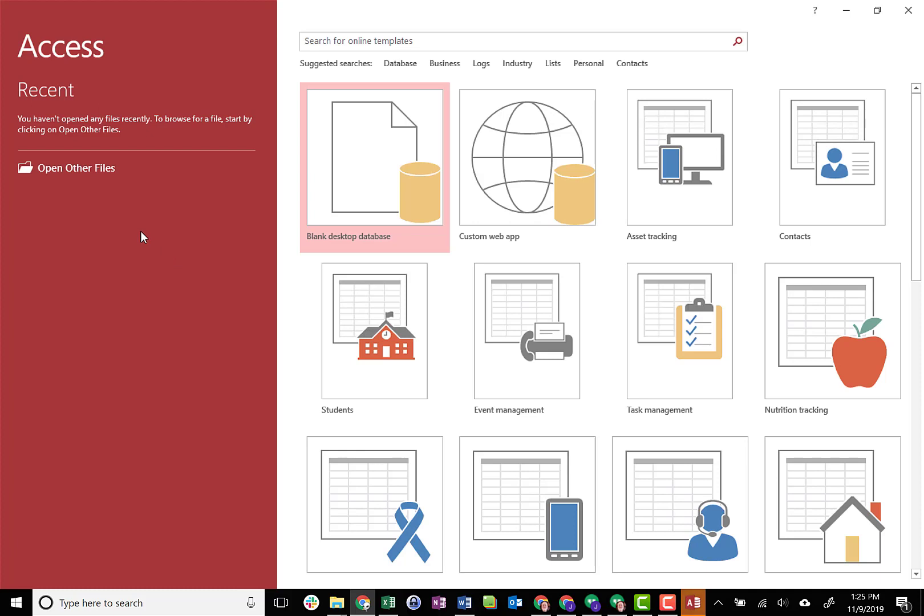
mouse_move(99, 181)
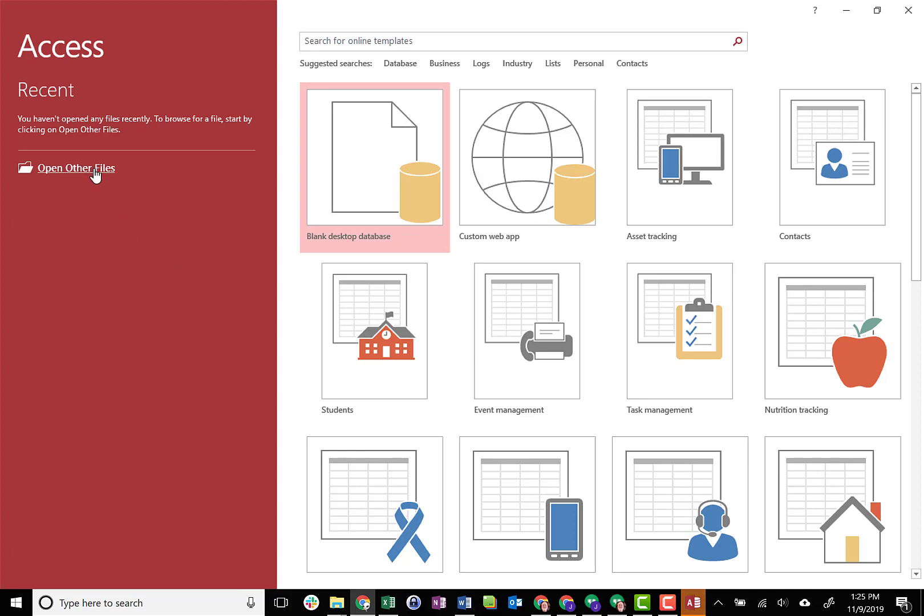
mouse_move(75, 177)
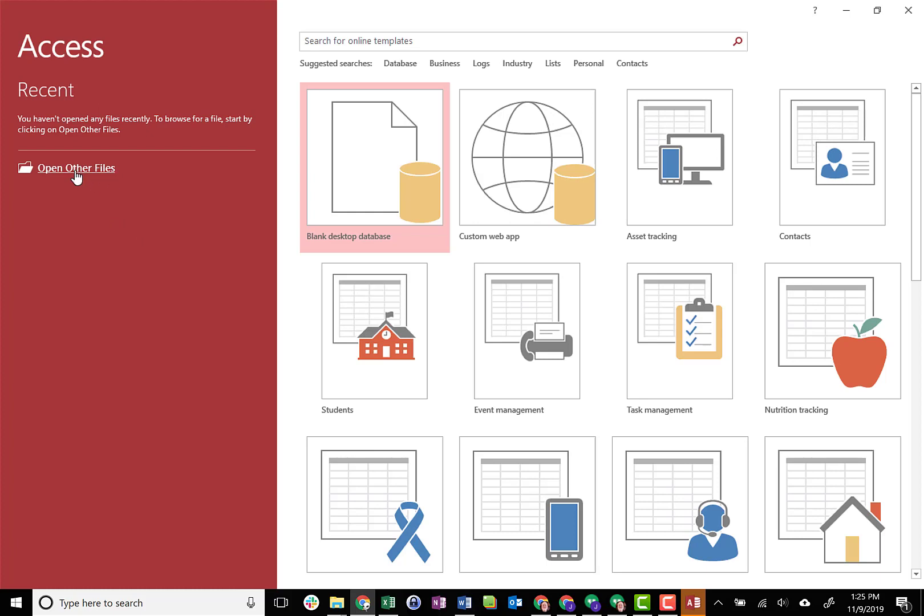
click(76, 168)
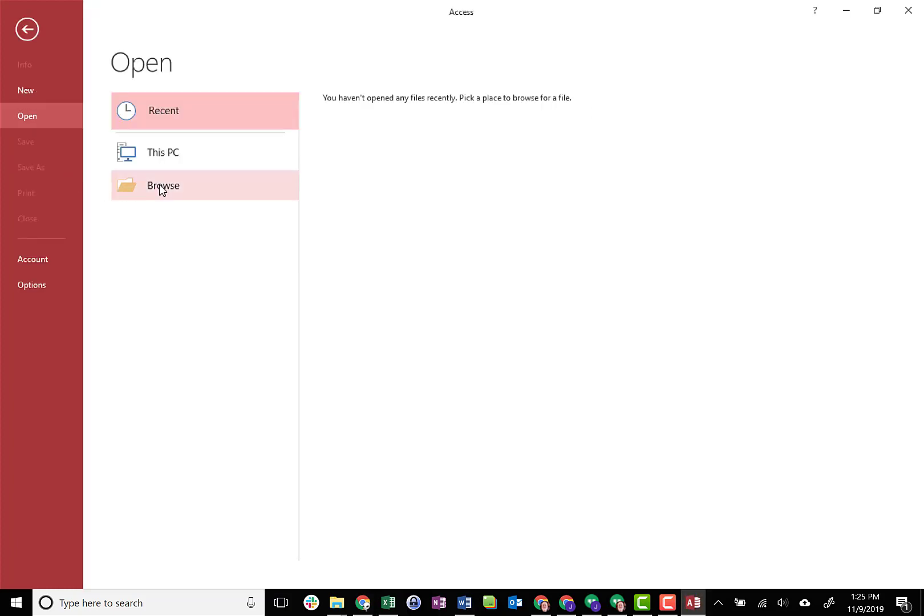
Browse from the C drive through Users and the personal folder into Downloads
click(164, 185)
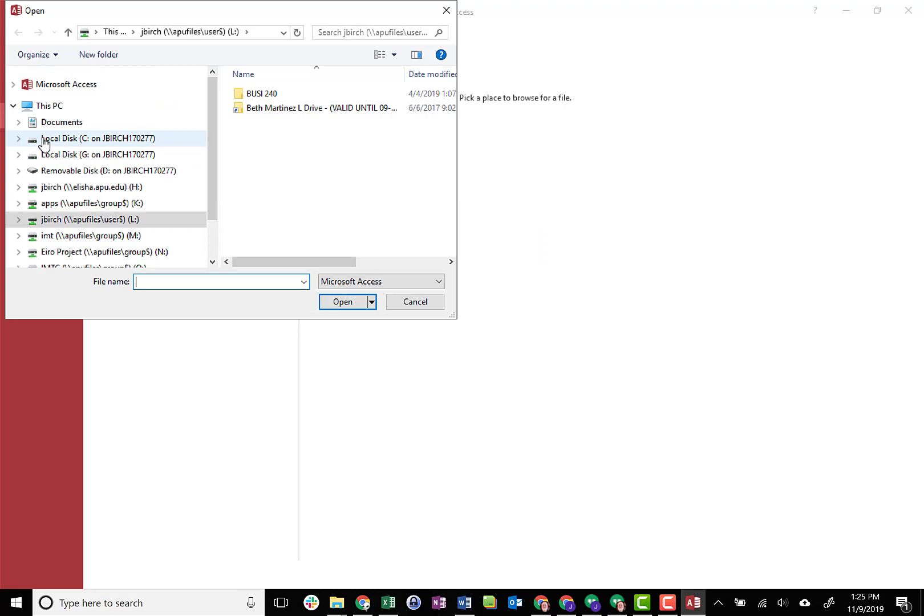
click(98, 138)
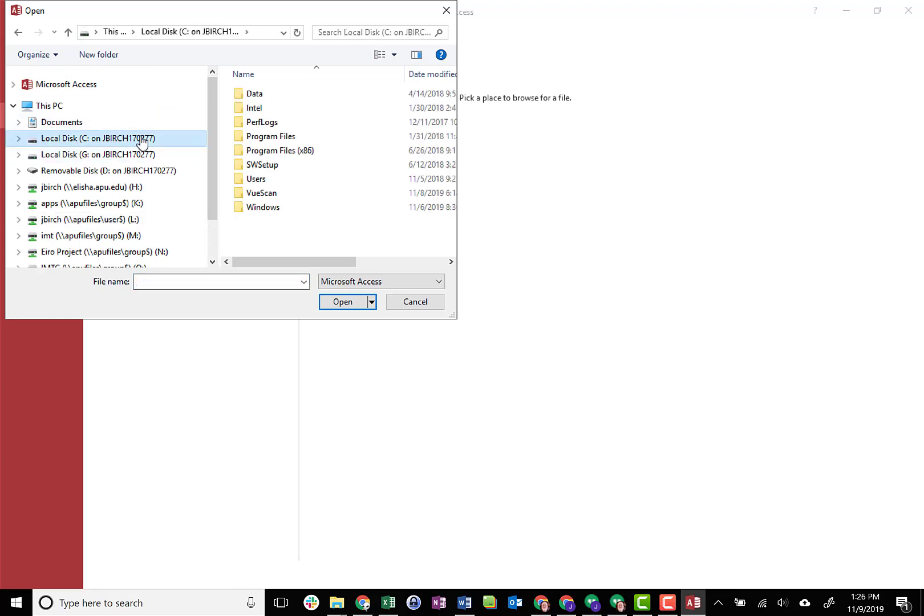
mouse_move(262, 164)
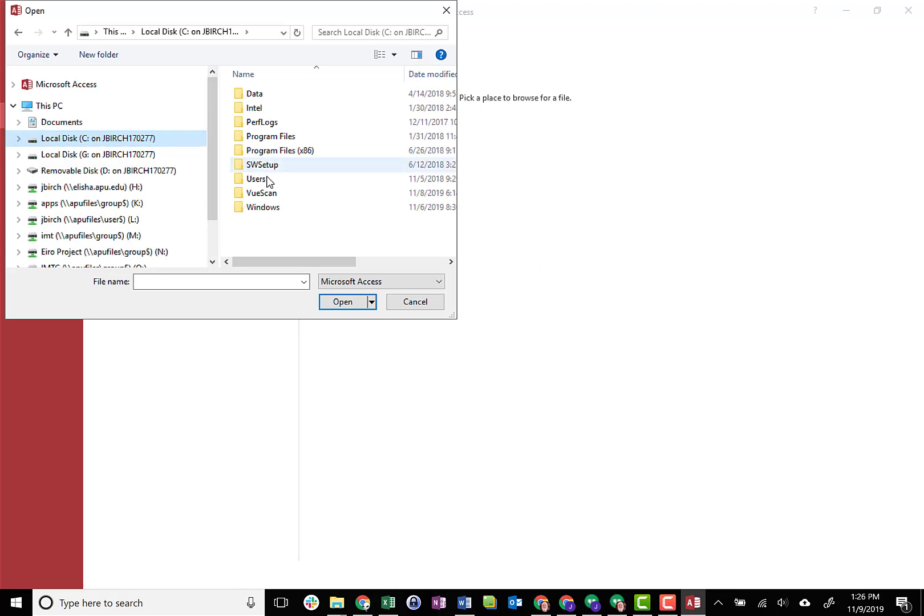
double_click(255, 179)
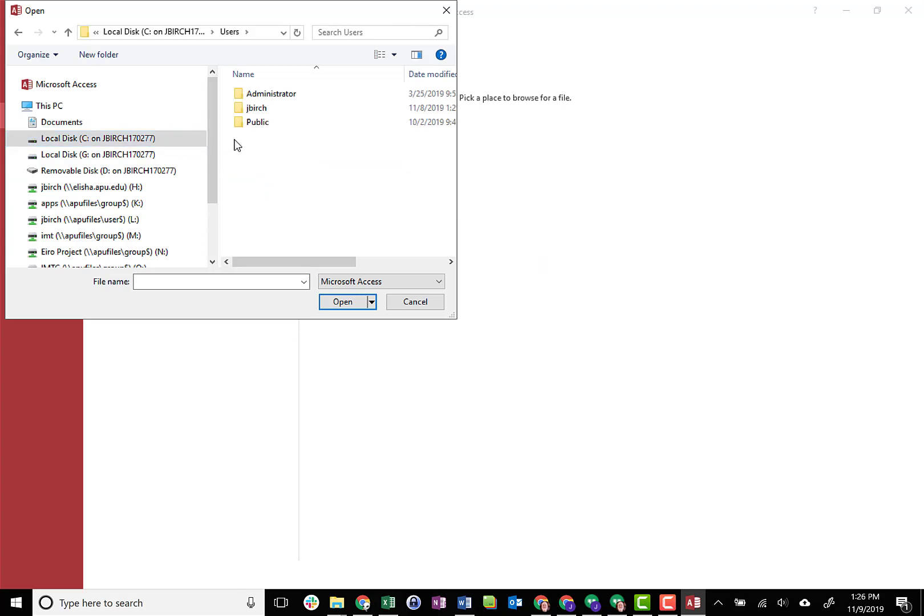
double_click(257, 108)
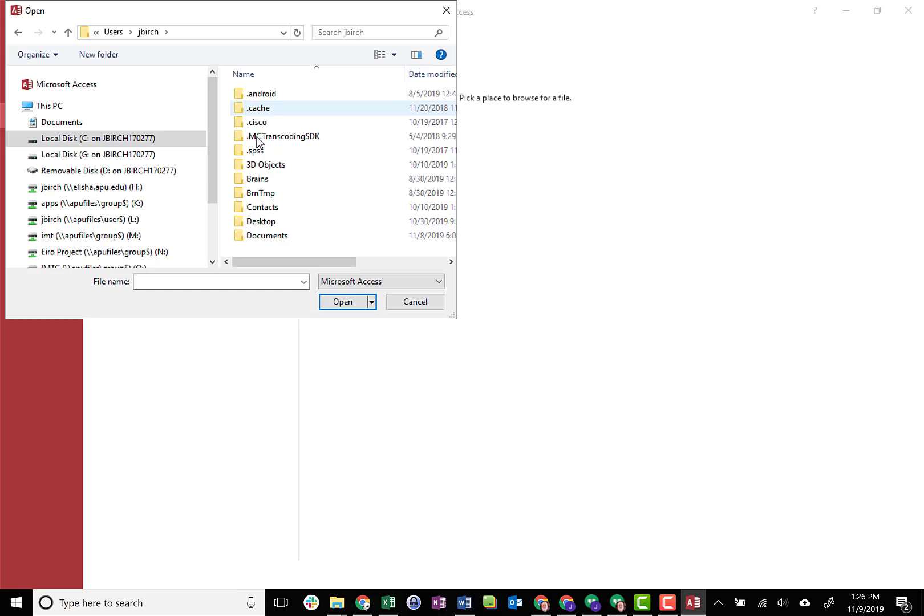
scroll(down, 3)
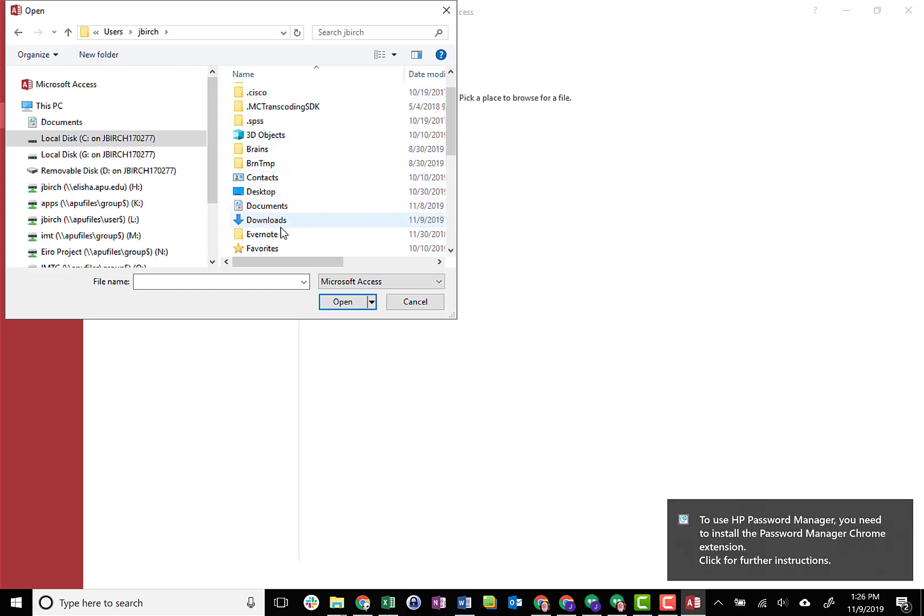
click(266, 220)
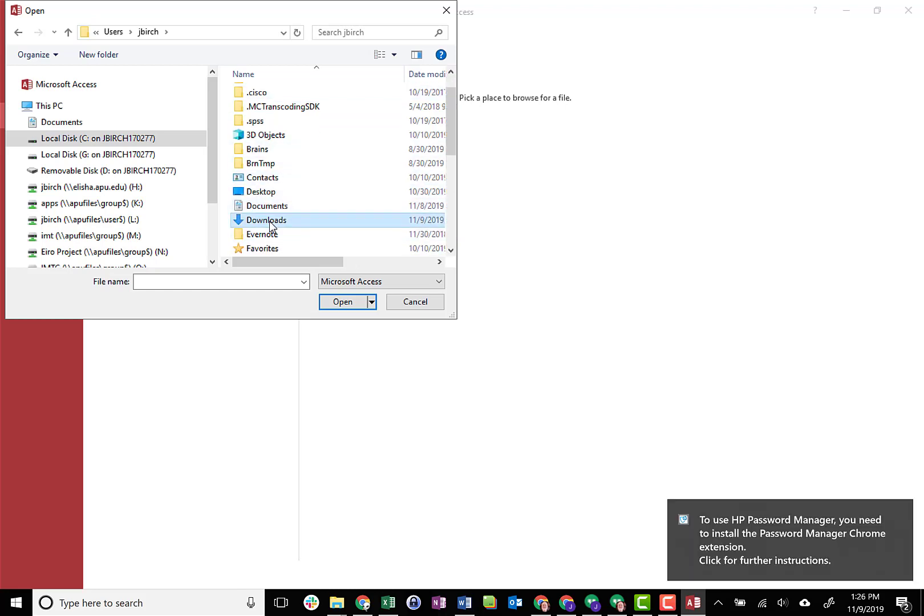
double_click(264, 220)
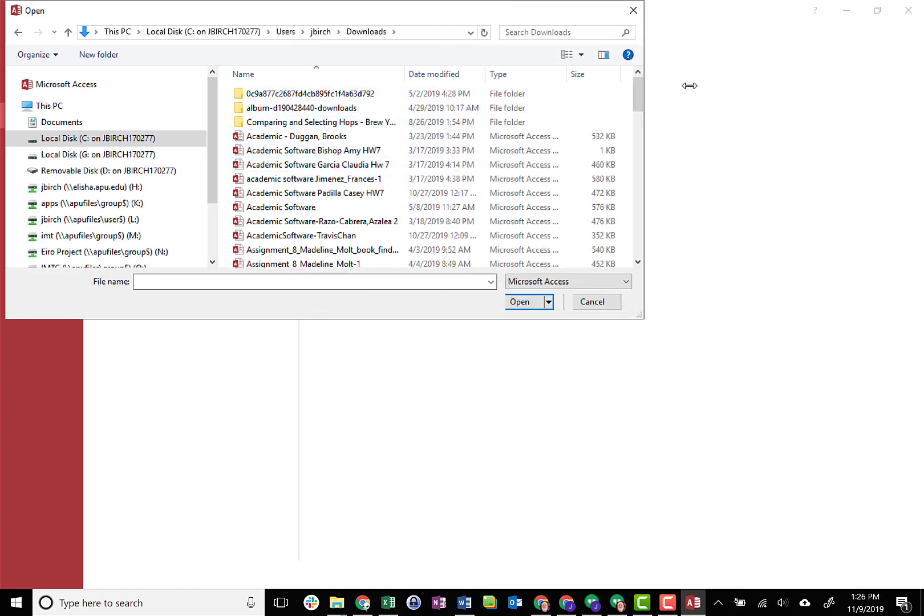
Sort Downloads newest first and choose T7_ClassicCars_Data (2) to open
click(435, 75)
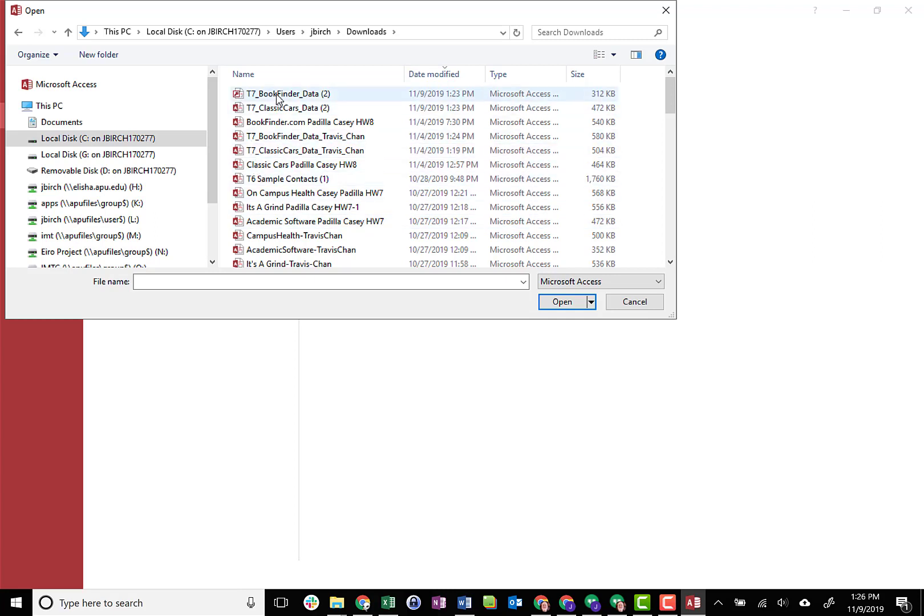
click(313, 122)
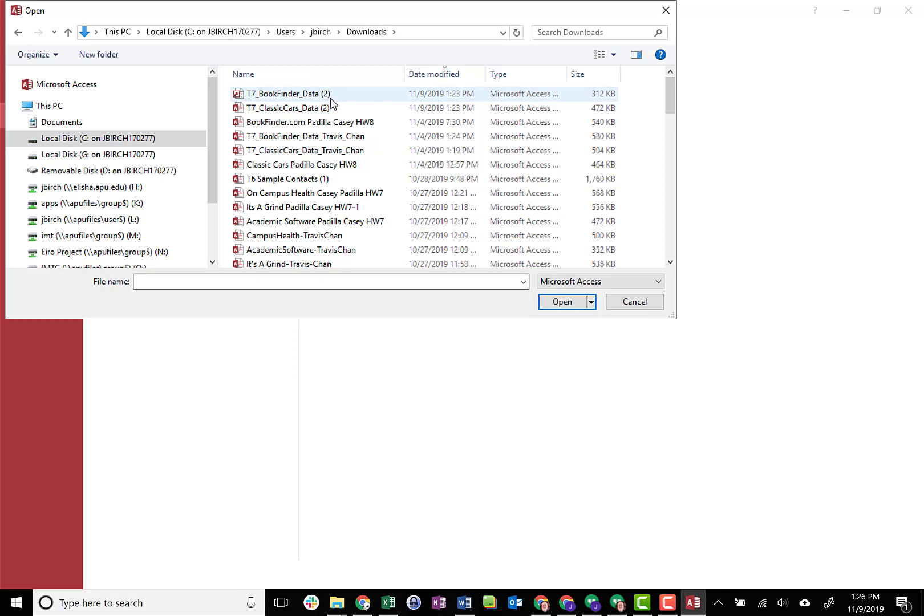
mouse_move(288, 108)
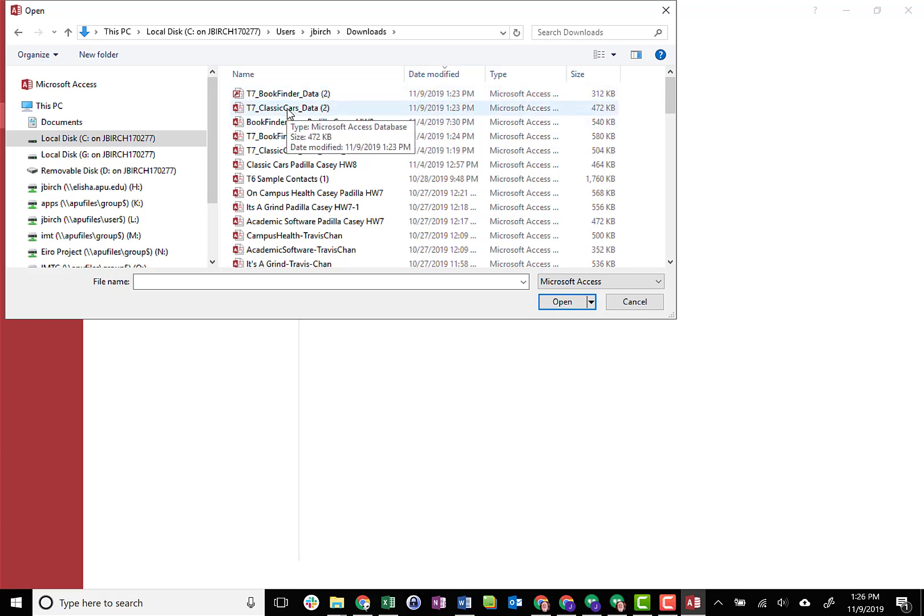
click(634, 302)
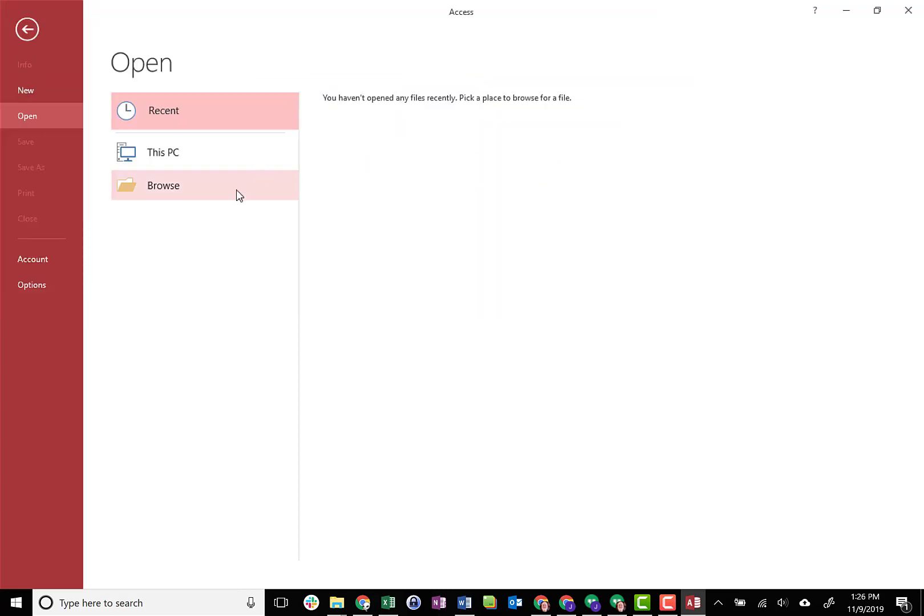
mouse_move(281, 350)
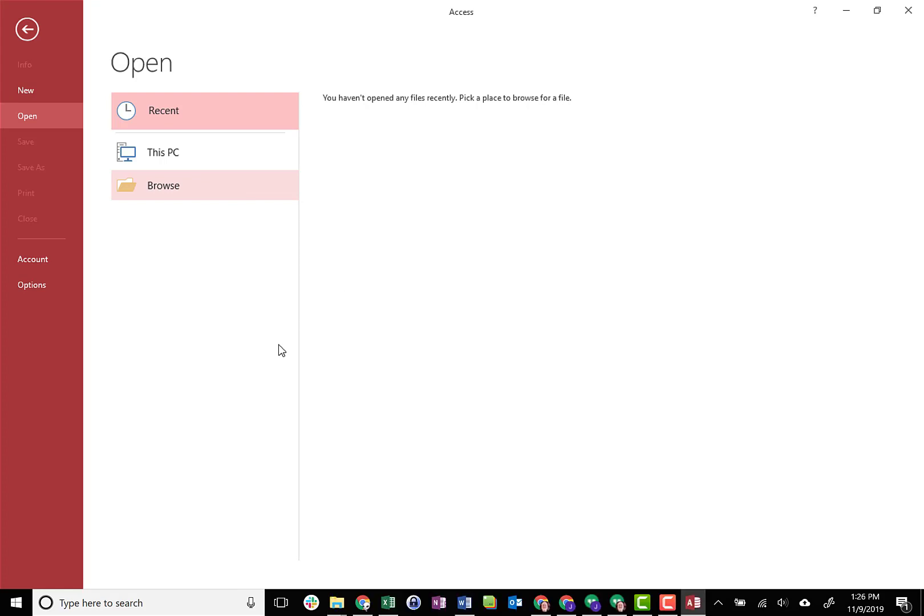
mouse_move(354, 226)
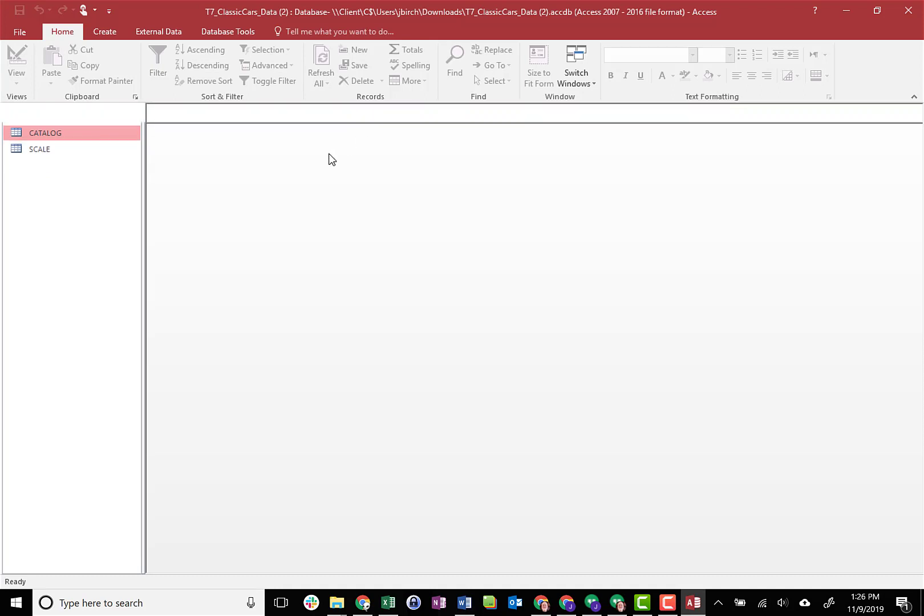
mouse_move(153, 171)
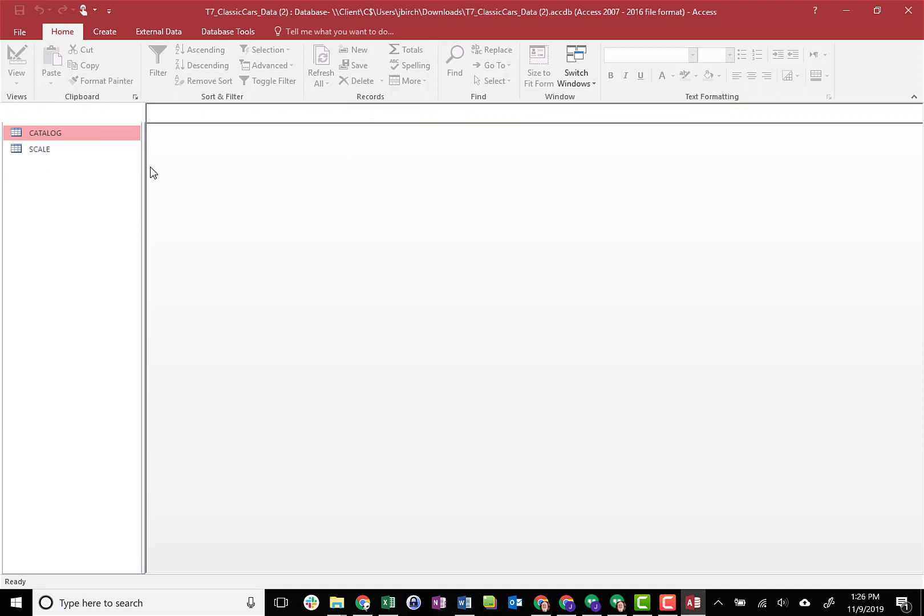
Open the CATALOG table while T7_ClassicCars_Data (2) loads with its Security Warning
double_click(44, 133)
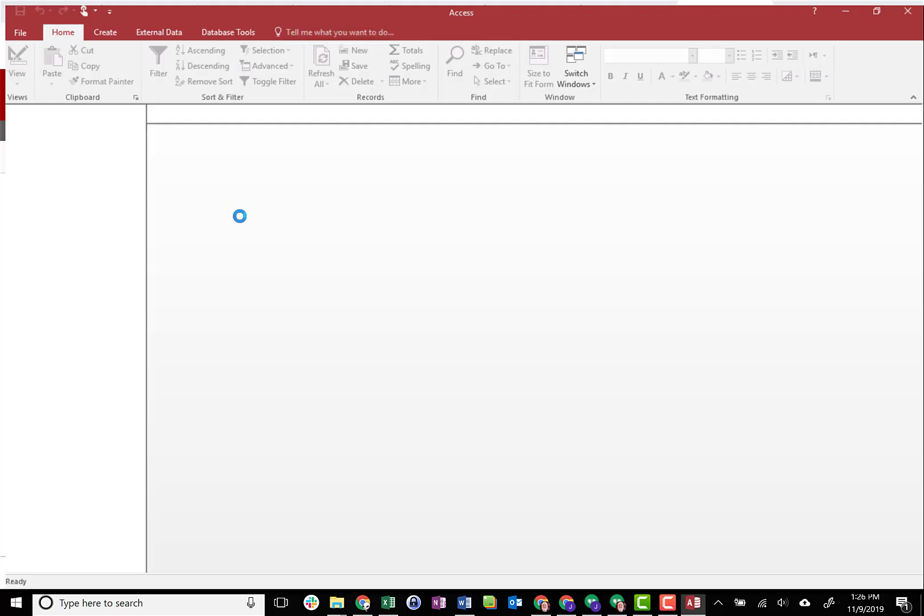
mouse_move(129, 200)
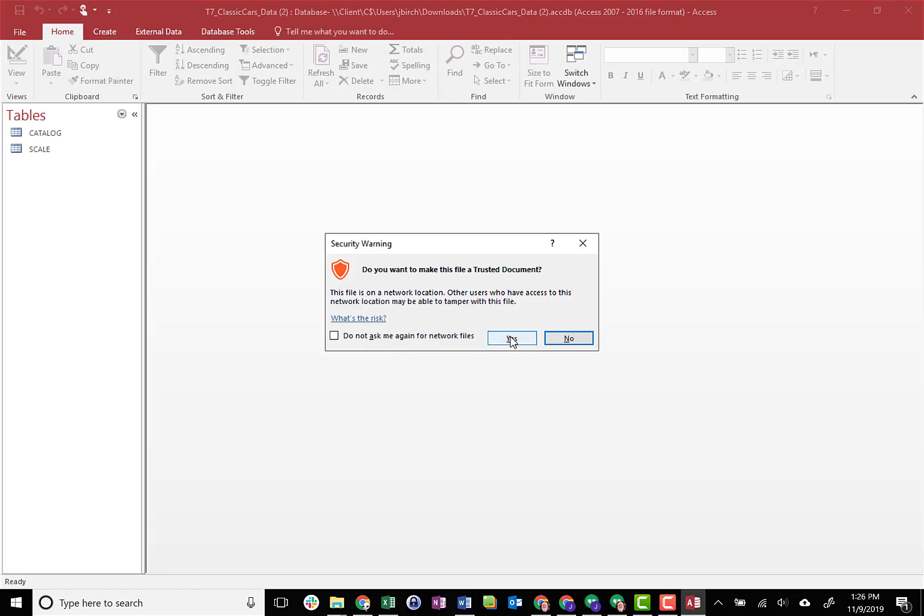
Trust the ClassicCars database, select the CATALOG table and show the File Info page
click(511, 338)
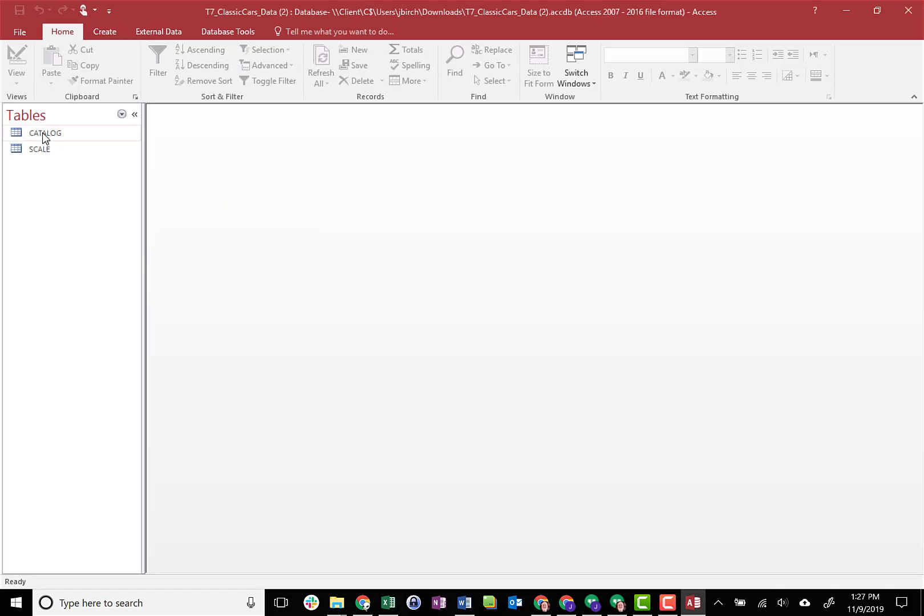
click(44, 132)
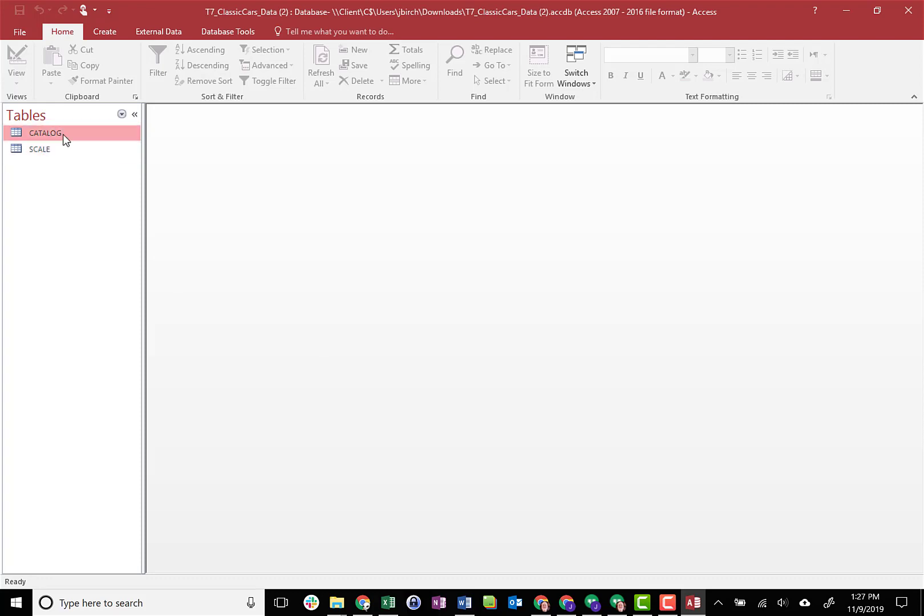
mouse_move(65, 146)
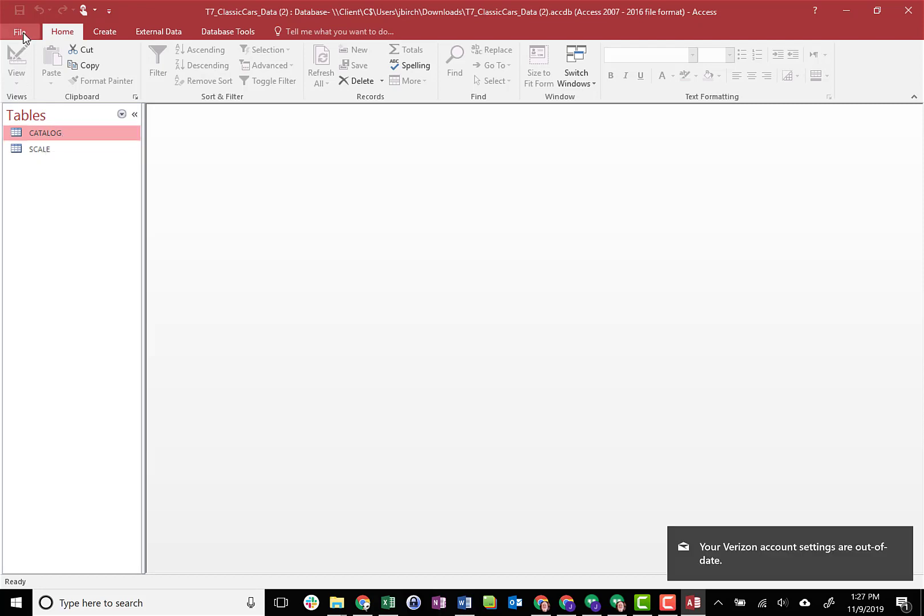
click(21, 30)
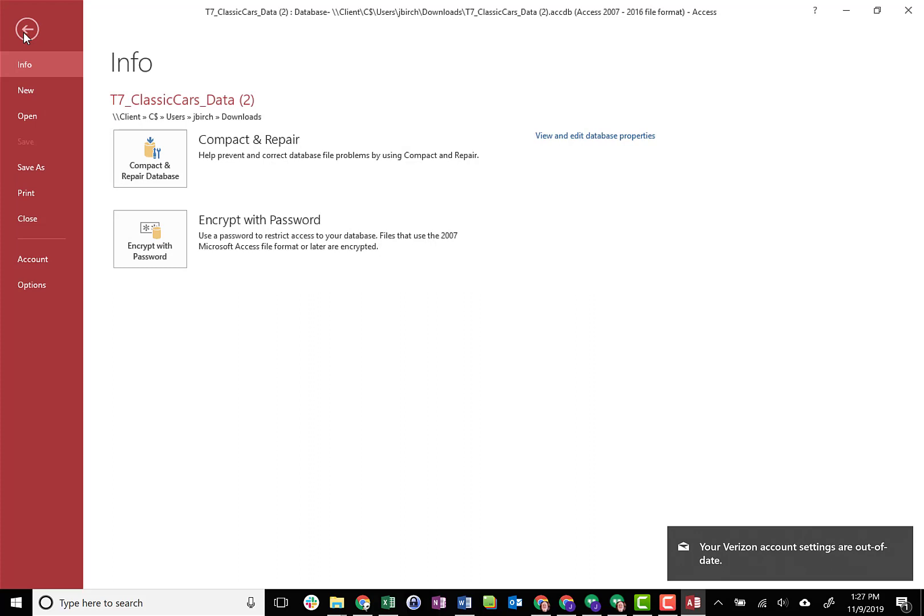
Start Save As for a copy of the database in the default Access Database format
click(31, 166)
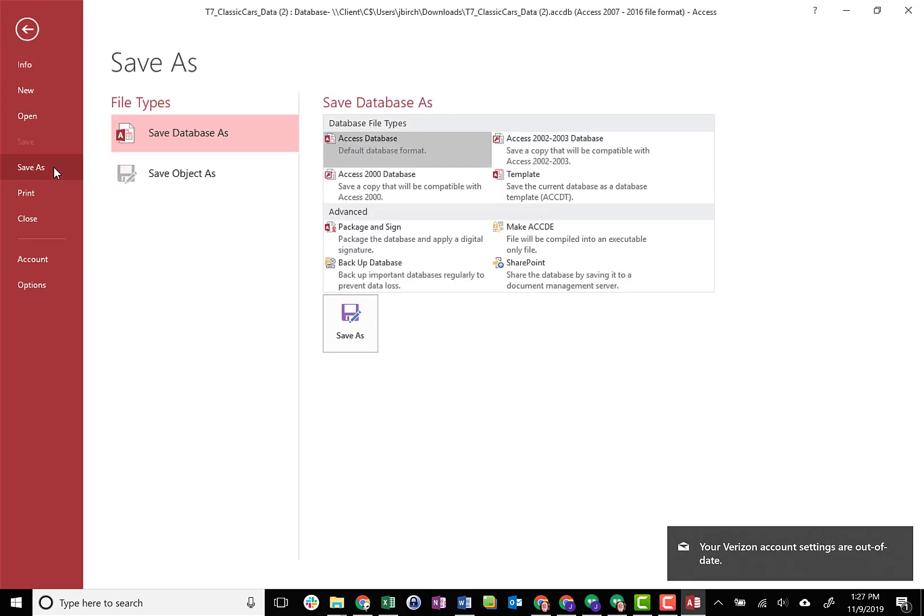
mouse_move(350, 323)
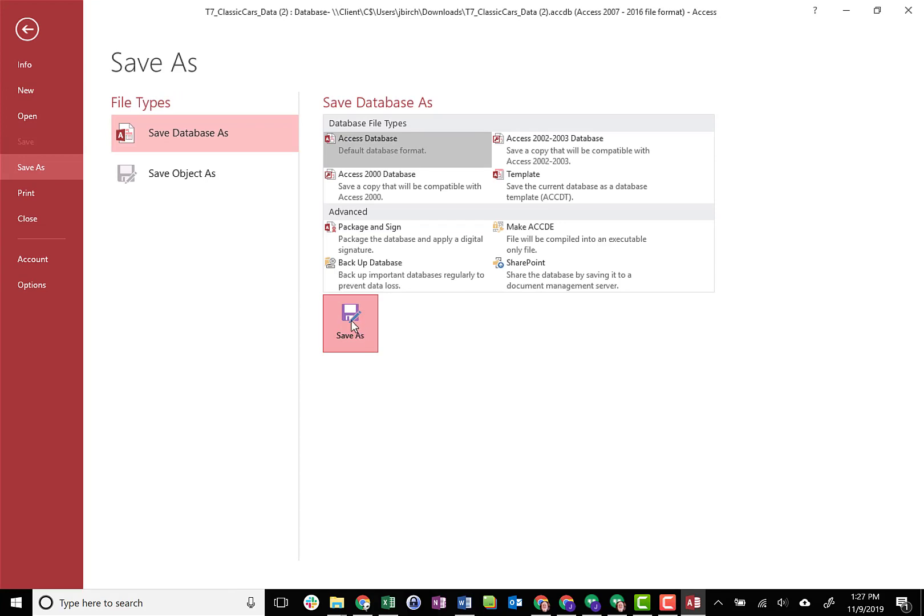
click(351, 322)
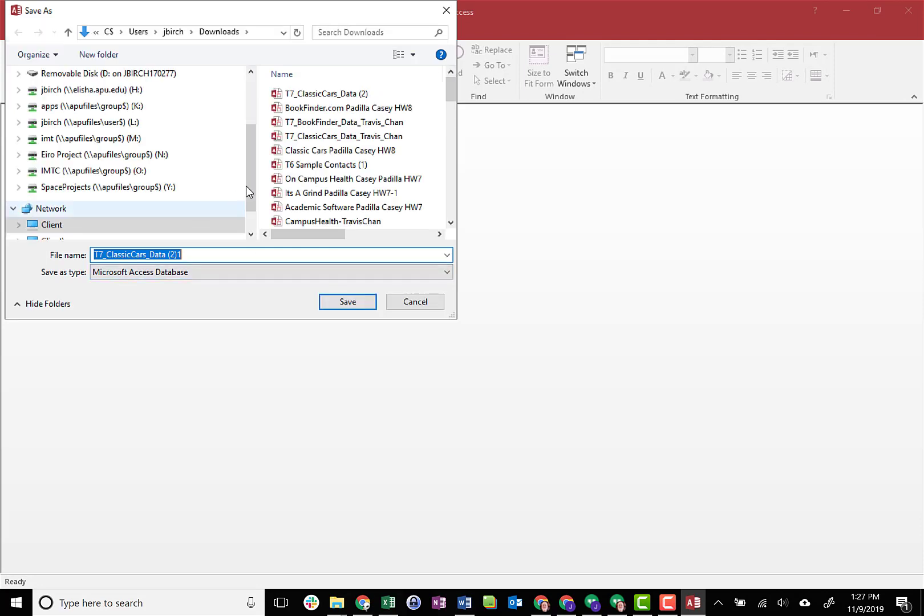
Save the database copy to Downloads as T7_ClassicCars_Data_3
scroll(up, 3)
text(_3)
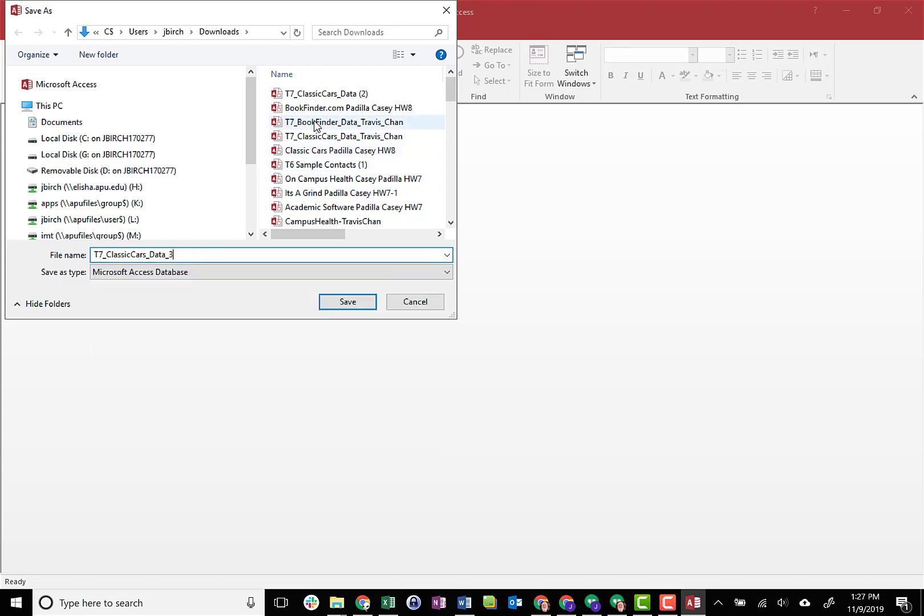
mouse_move(235, 15)
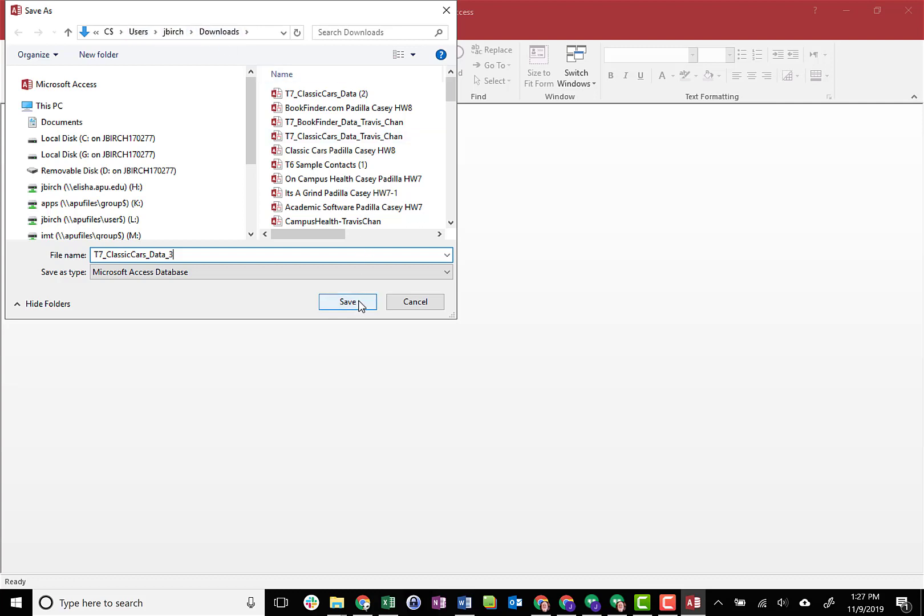
click(347, 302)
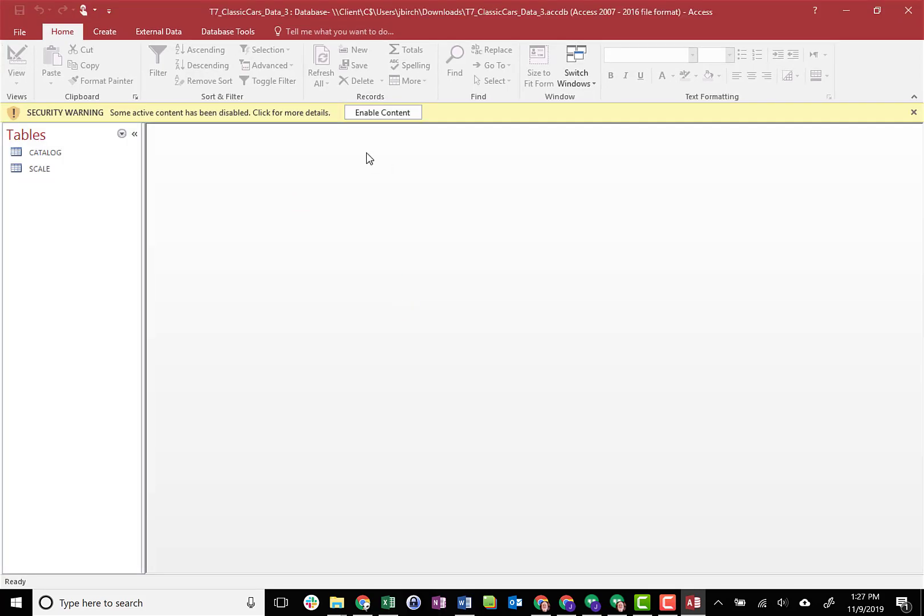
Enable the active content and trust the T7_ClassicCars_Data_3 file
click(914, 112)
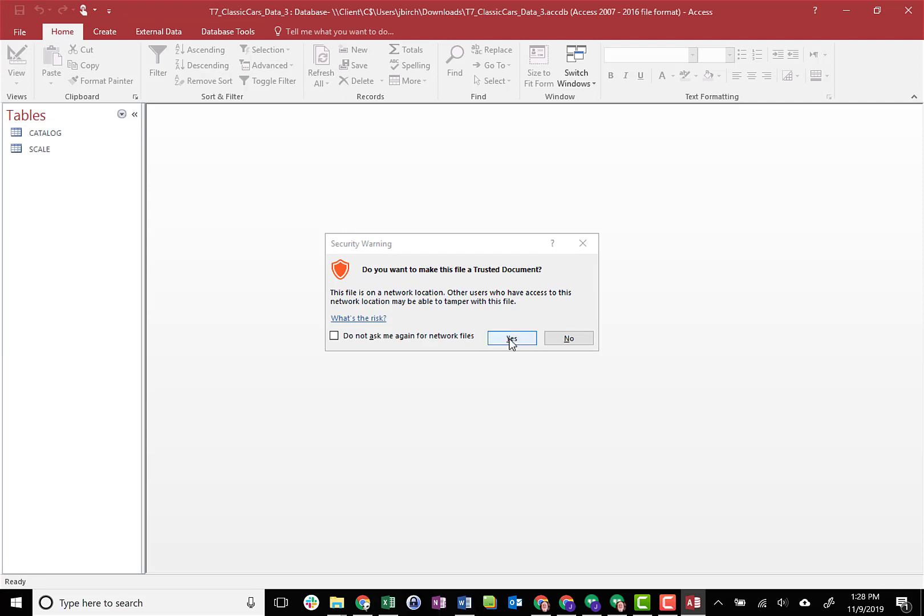
click(511, 337)
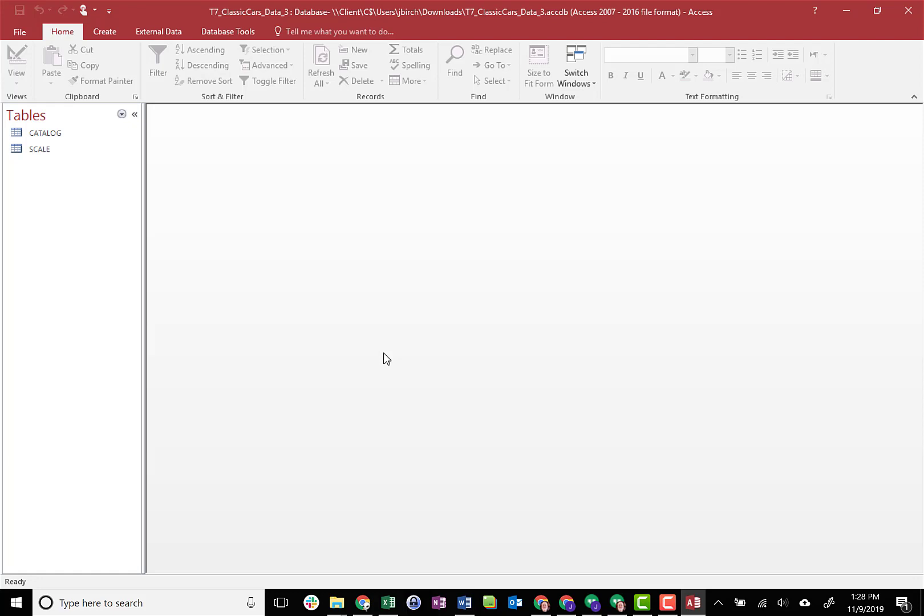
mouse_move(352, 487)
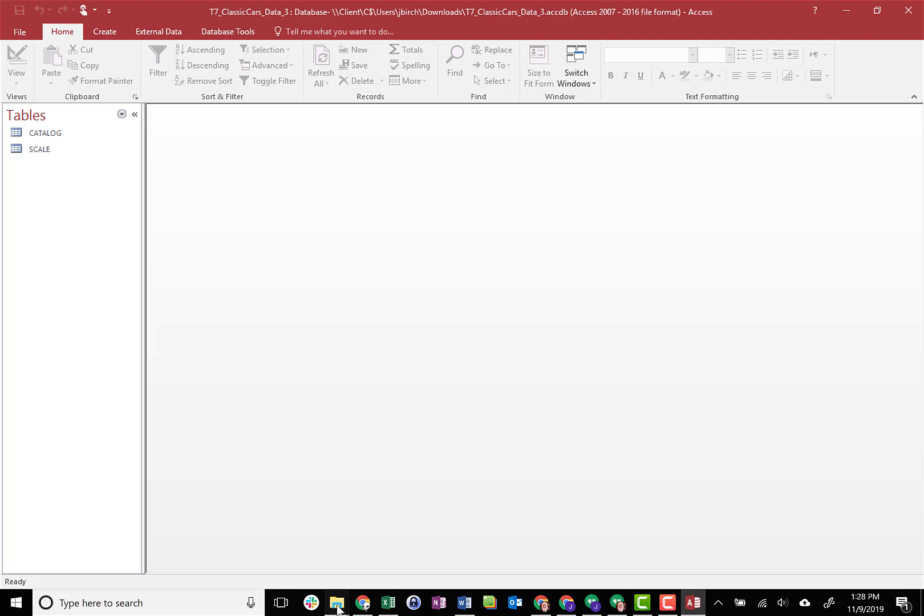
Show Downloads in File Explorer, refresh it and select T7_ClassicCars_Data_3.accdb
click(337, 602)
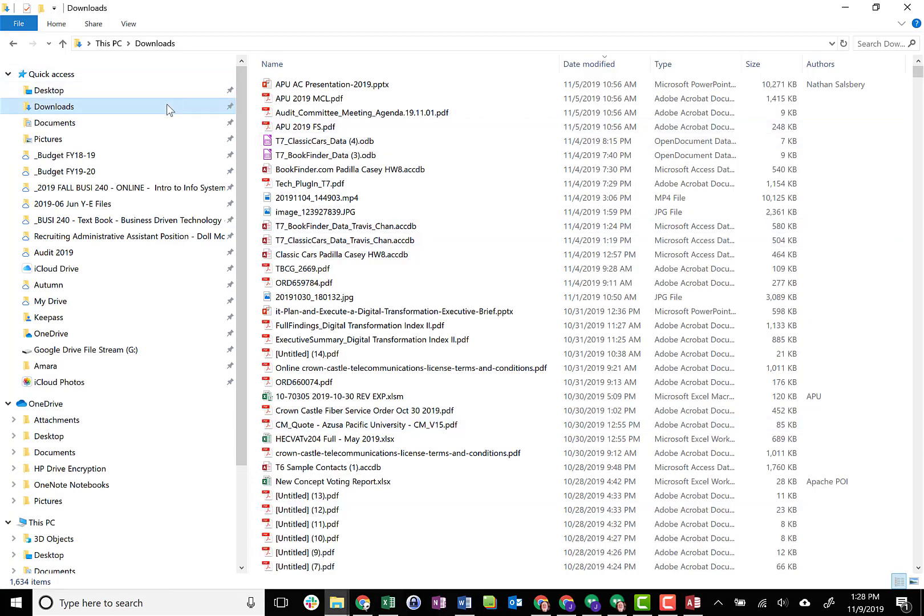
click(844, 44)
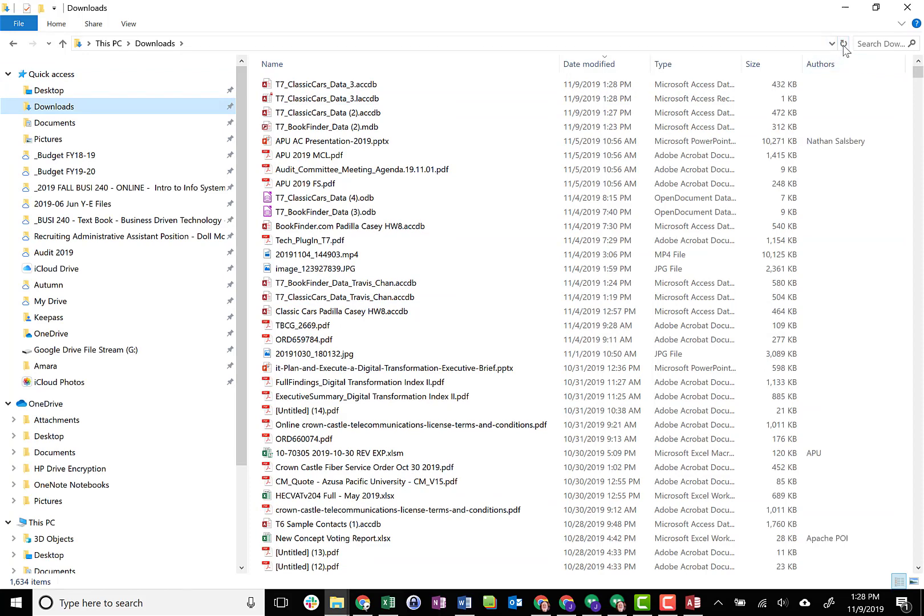
click(326, 84)
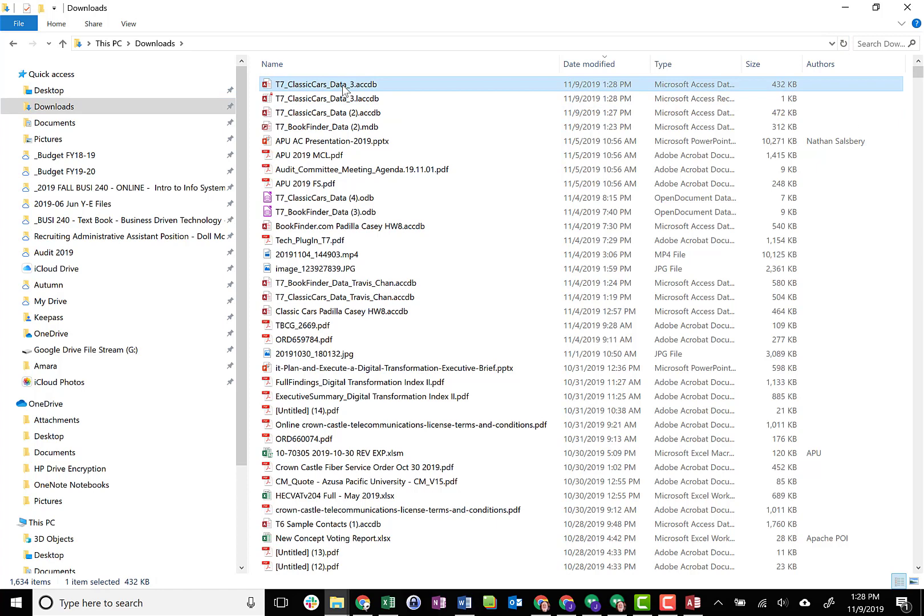
click(326, 98)
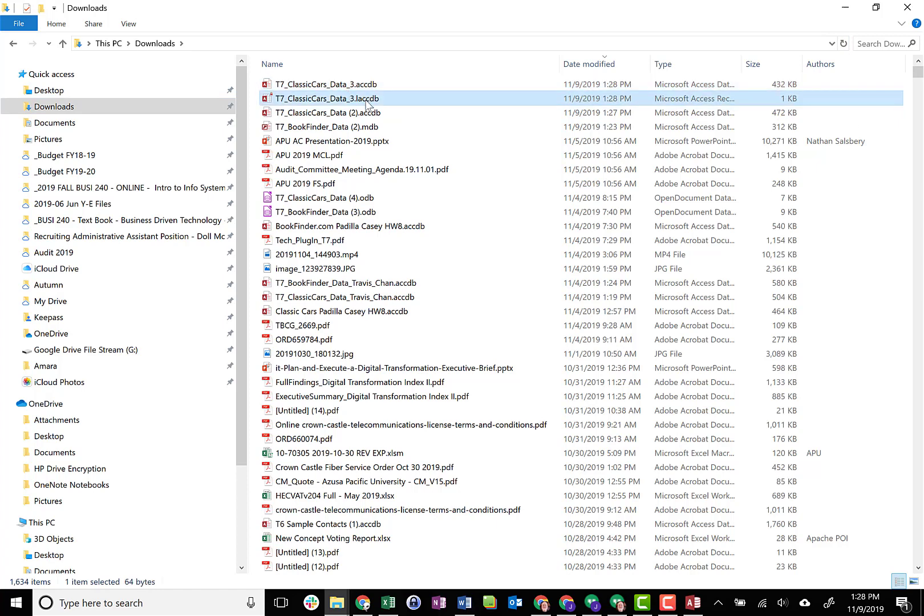
mouse_move(365, 101)
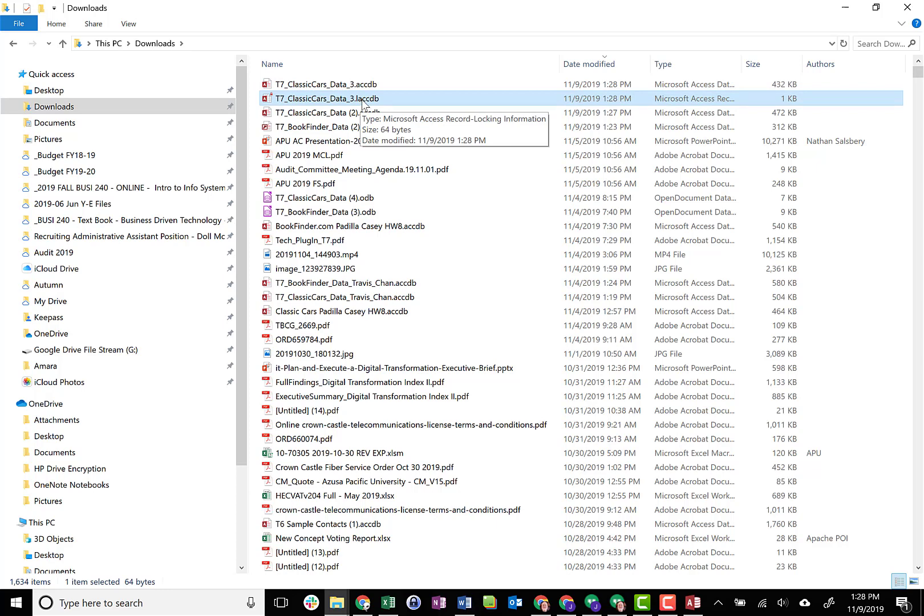
mouse_move(796, 102)
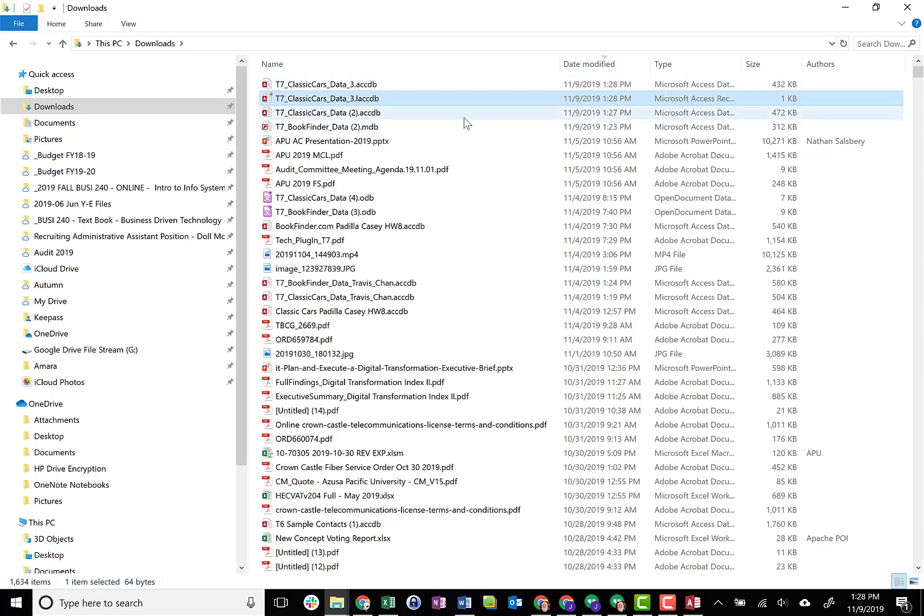
mouse_move(377, 98)
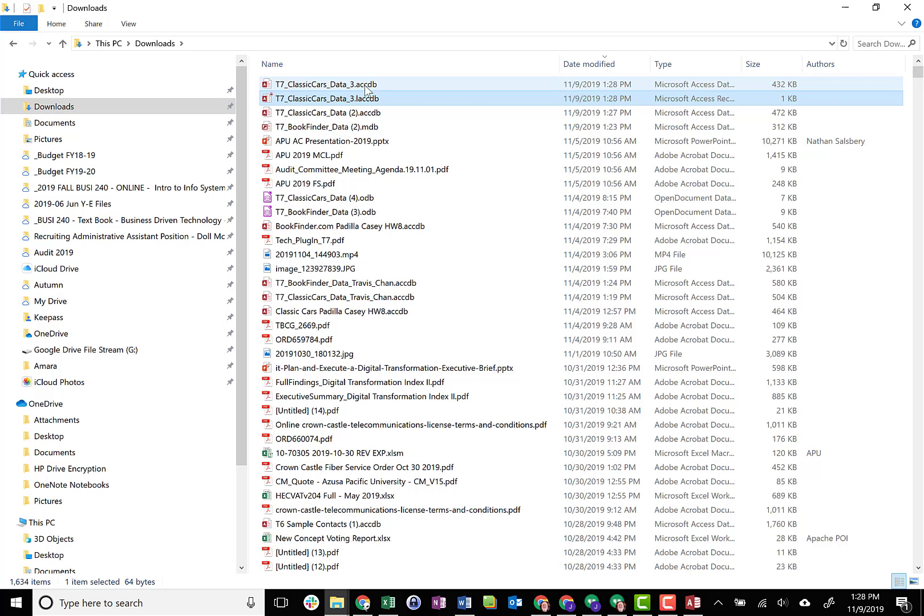
Reselect T7_ClassicCars_Data_3.accdb, leaving its file name unchanged
click(324, 85)
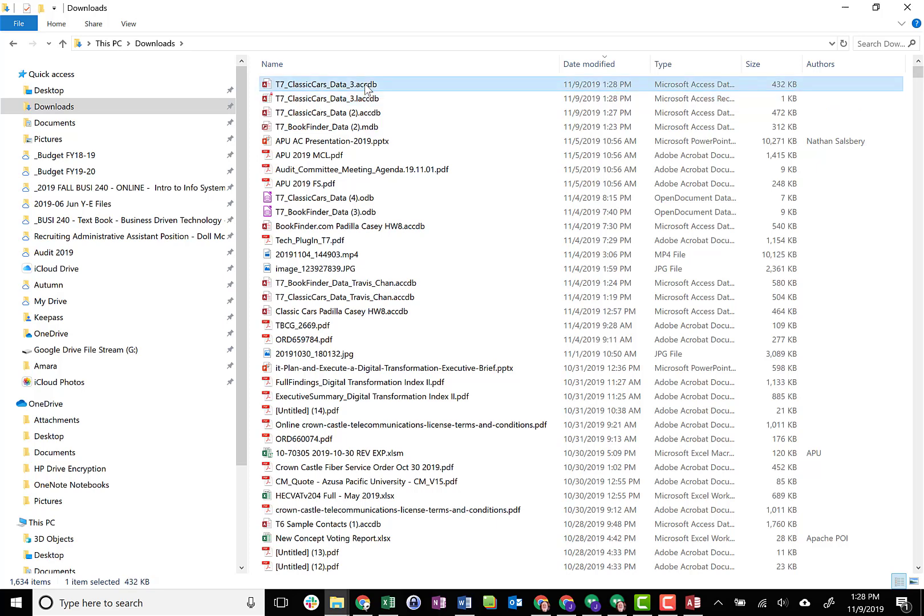
mouse_move(364, 91)
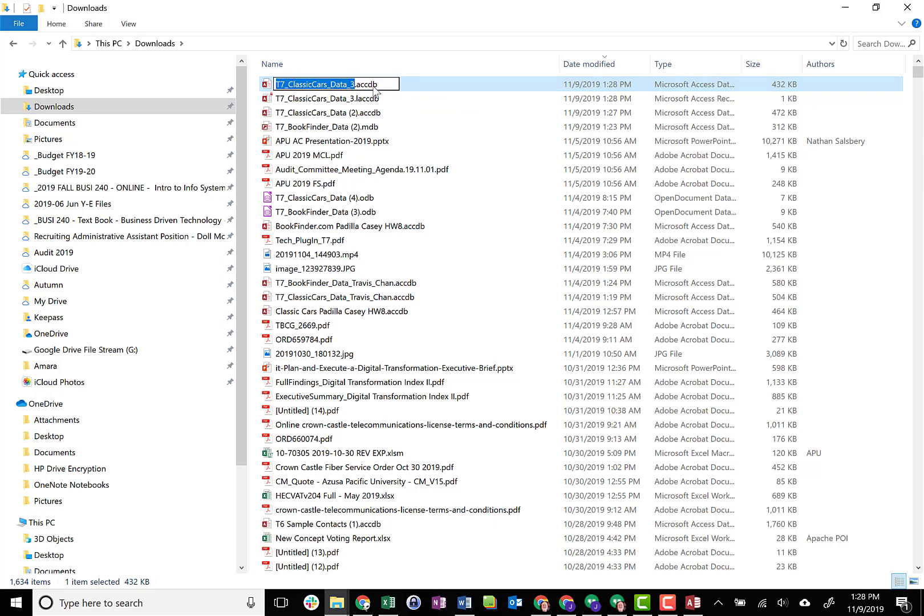
click(327, 113)
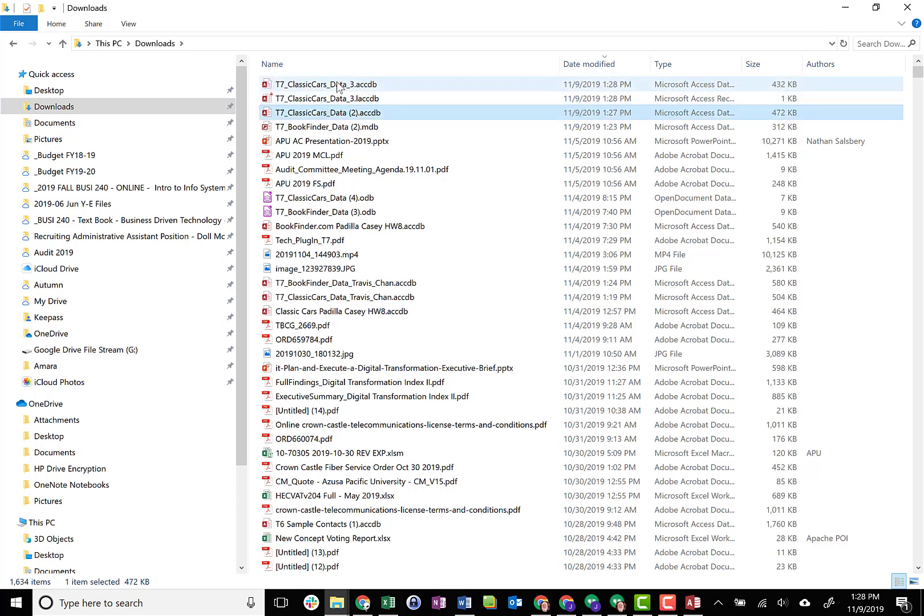
click(329, 84)
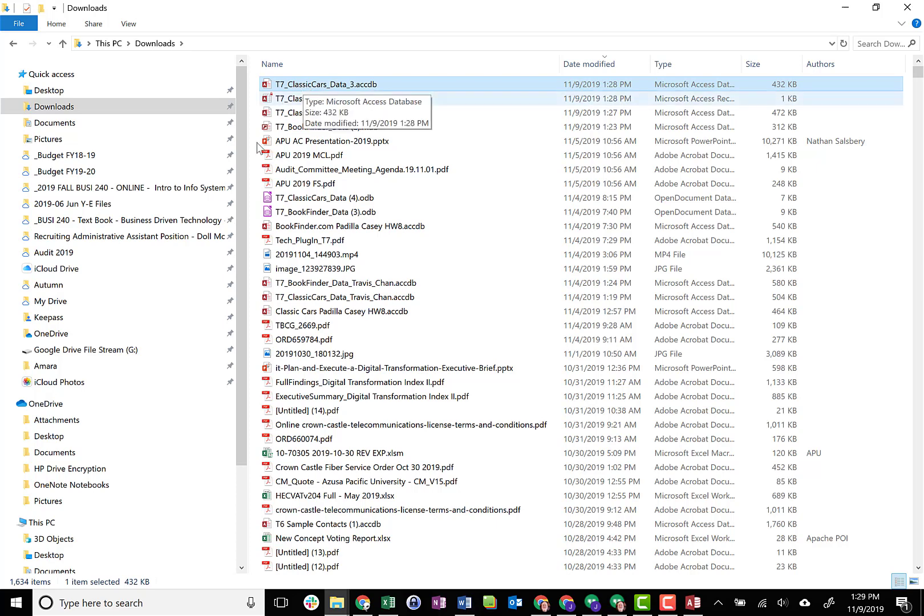
mouse_move(334, 340)
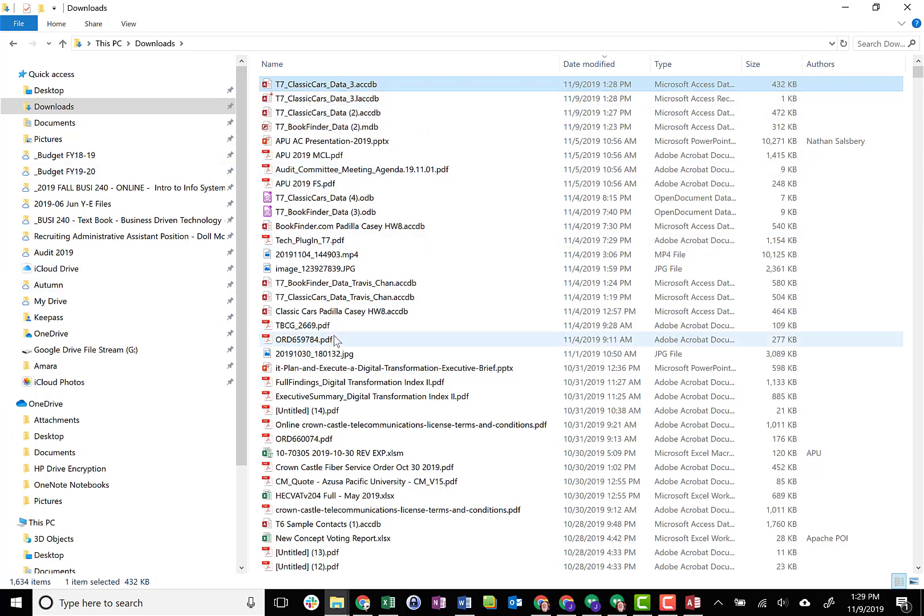
mouse_move(365, 602)
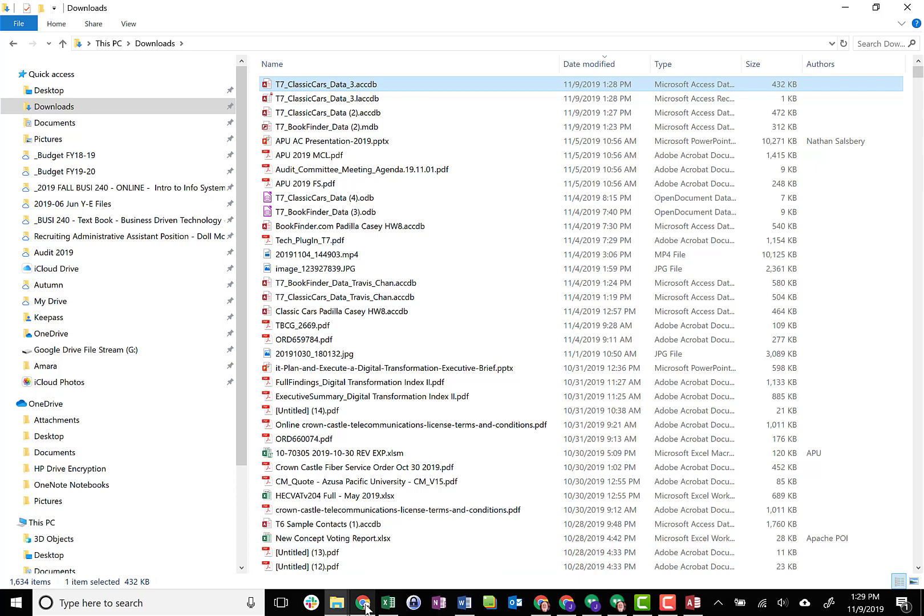
From My Drive, reach the _2019 FALL BUSI 240 - ONLINE - Intro to Info Systems folder
click(364, 603)
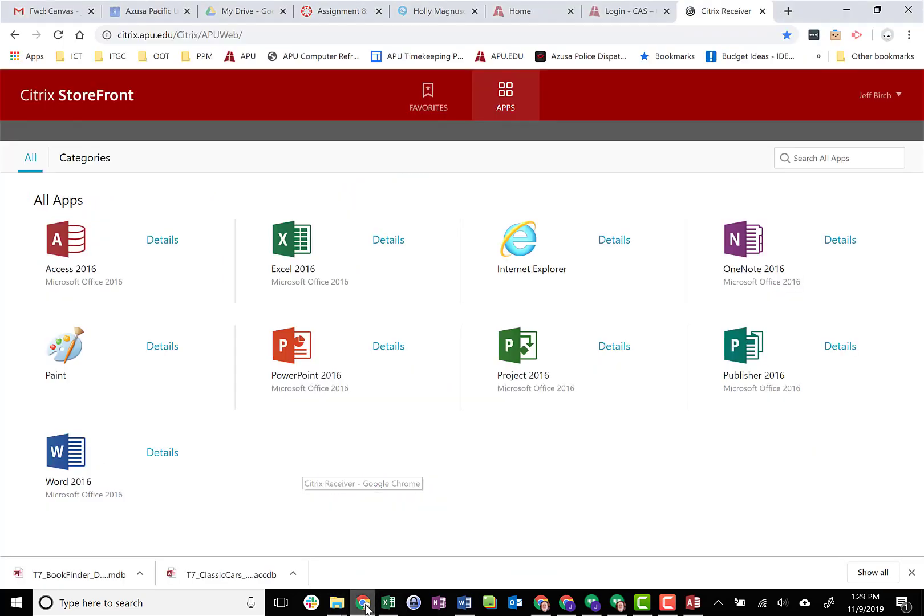
click(242, 11)
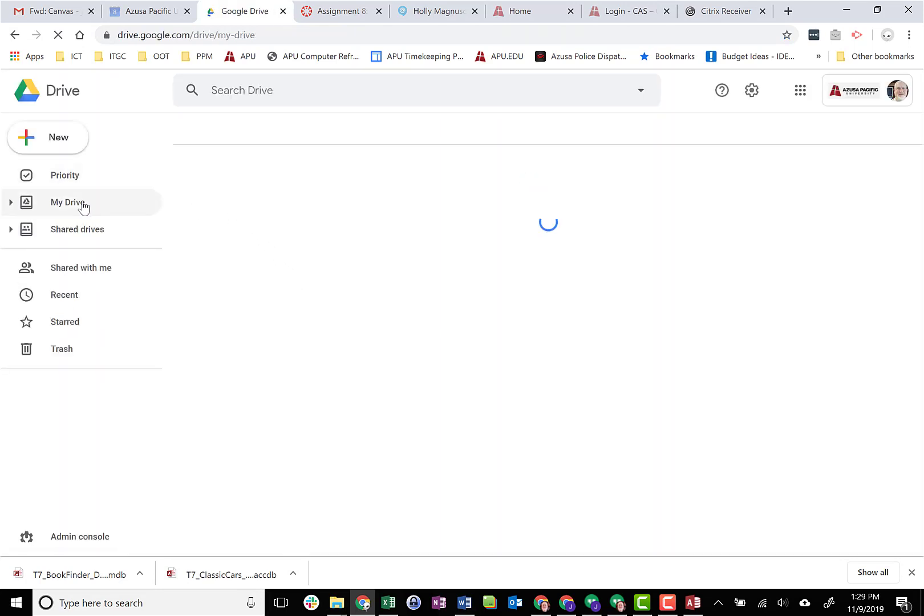
click(67, 202)
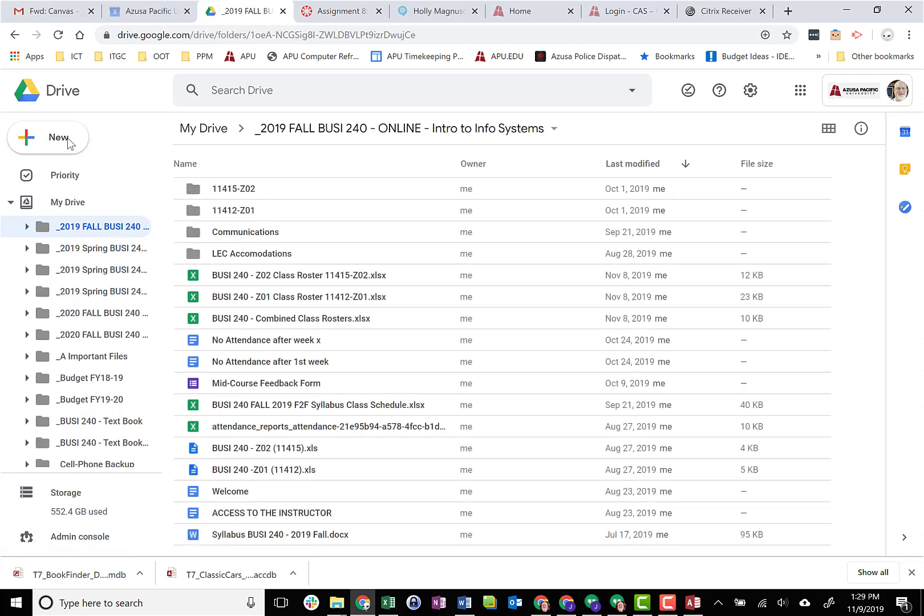
Upload T7_ClassicCars_Data_3.accdb from Downloads via New > File upload
click(48, 136)
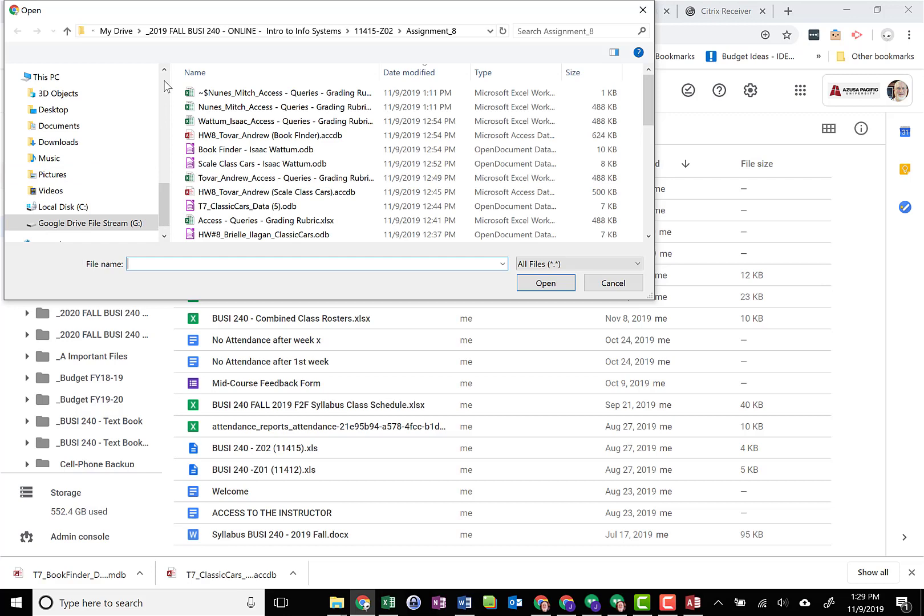
mouse_move(167, 202)
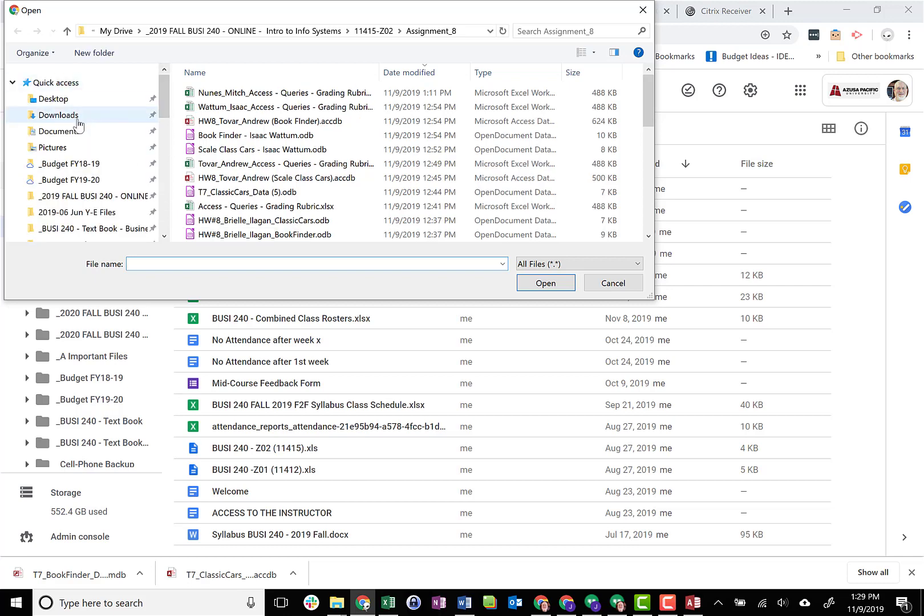
click(57, 115)
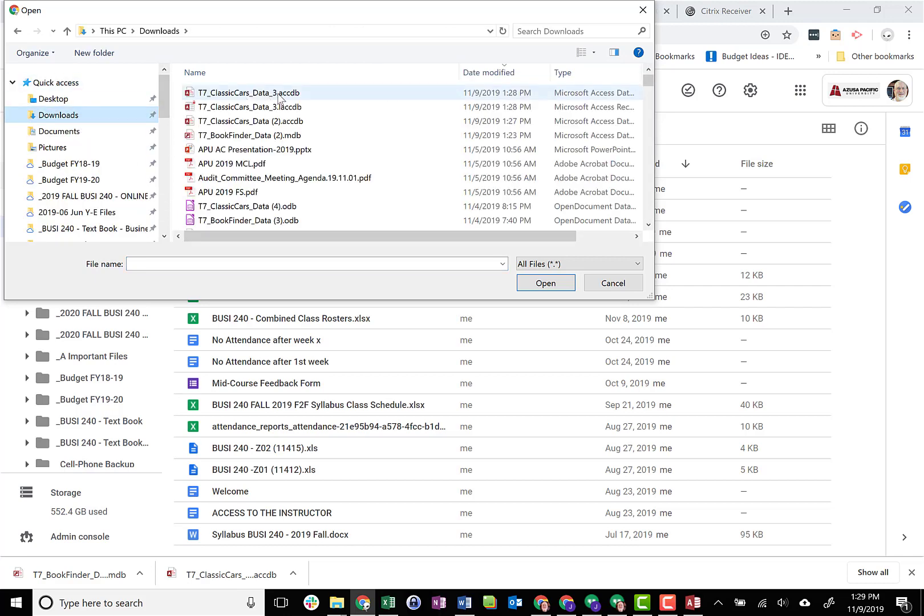
click(247, 92)
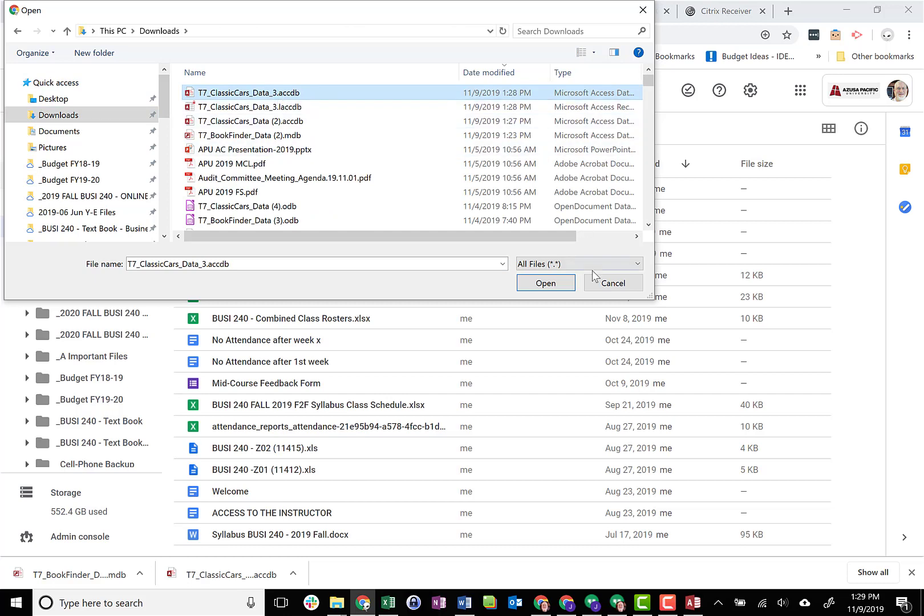
click(544, 283)
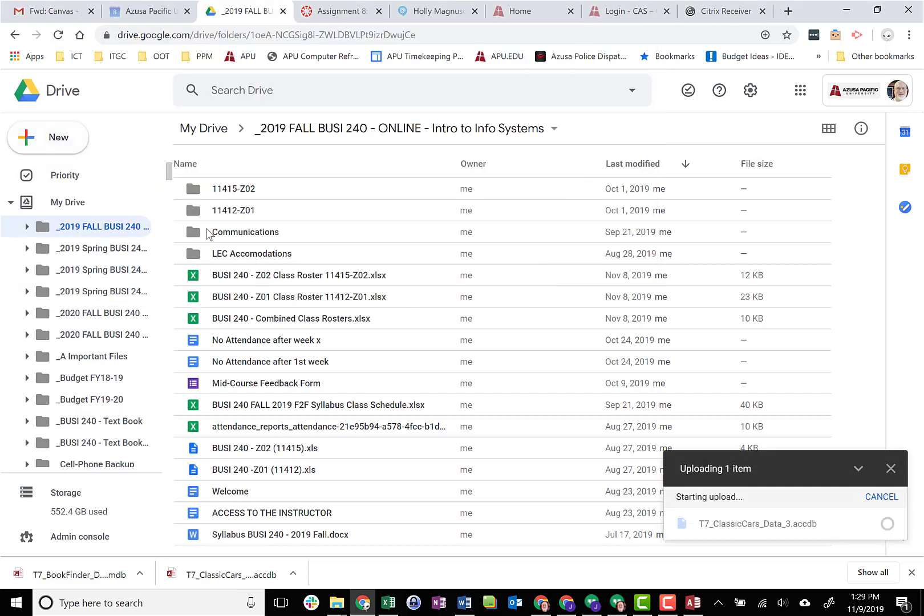